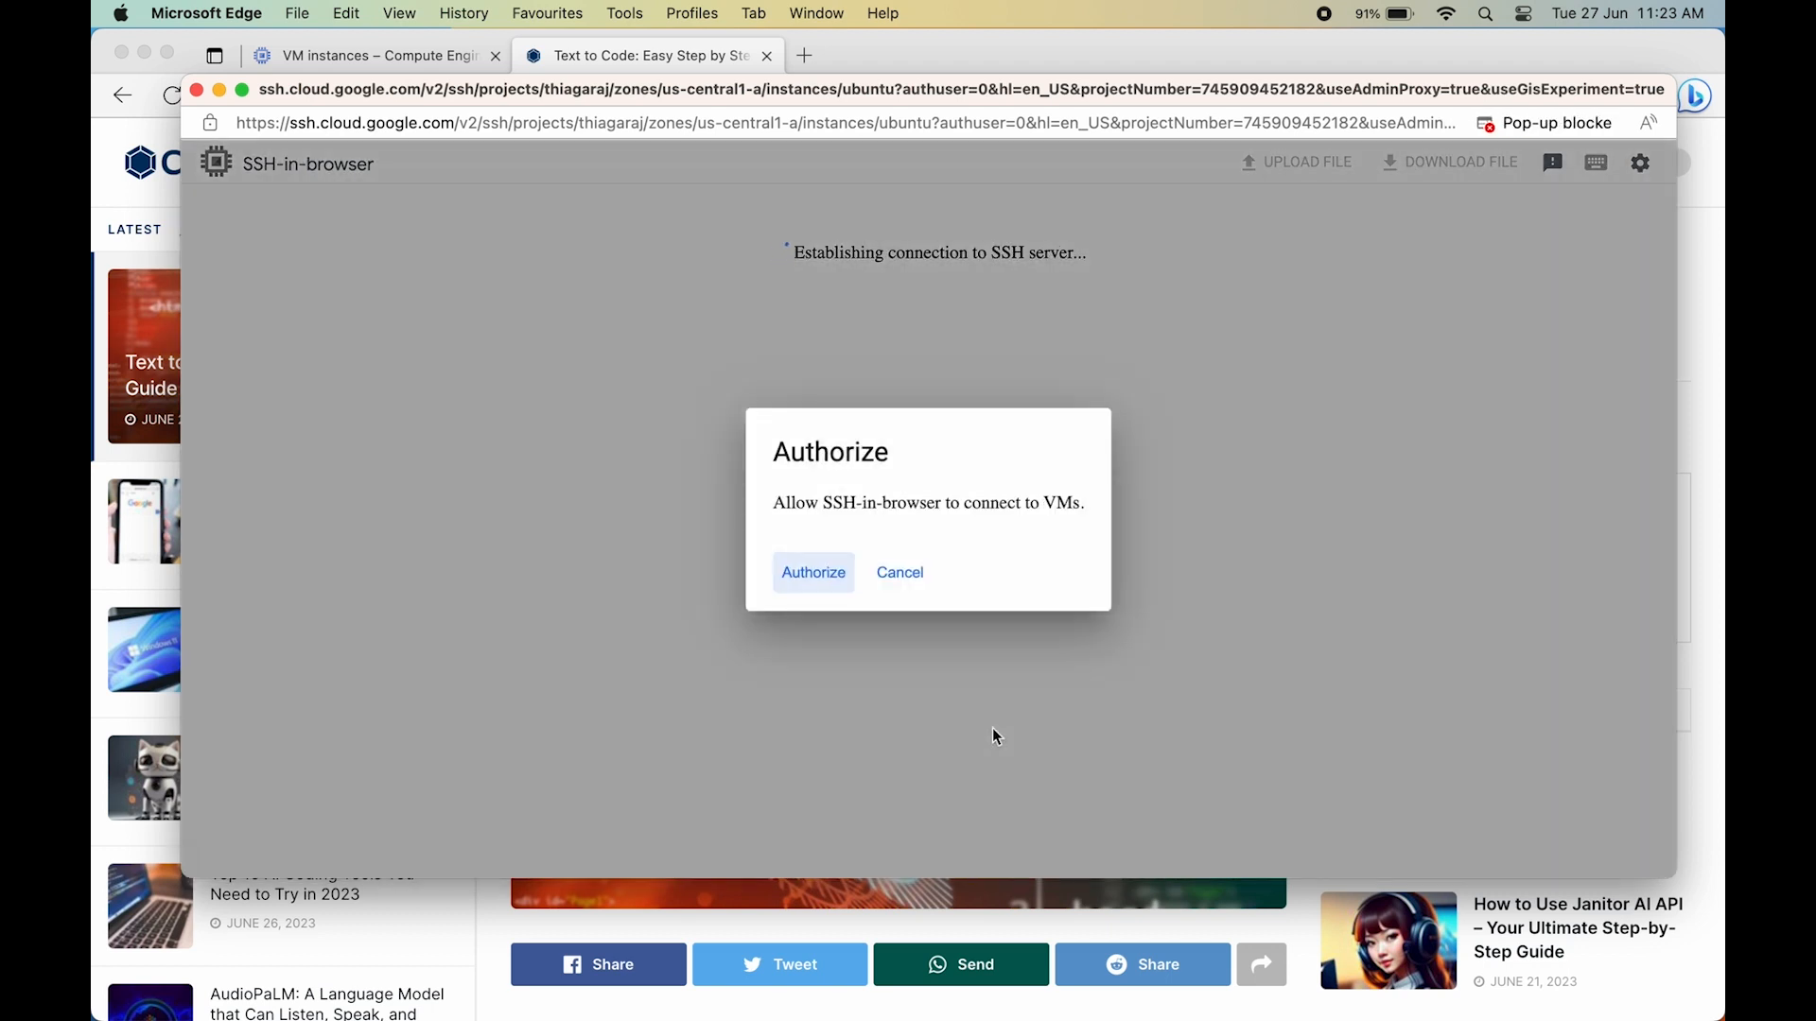
- Authorize SSH-in-browser to connect to the Ubuntu VM
left_click(813, 571)
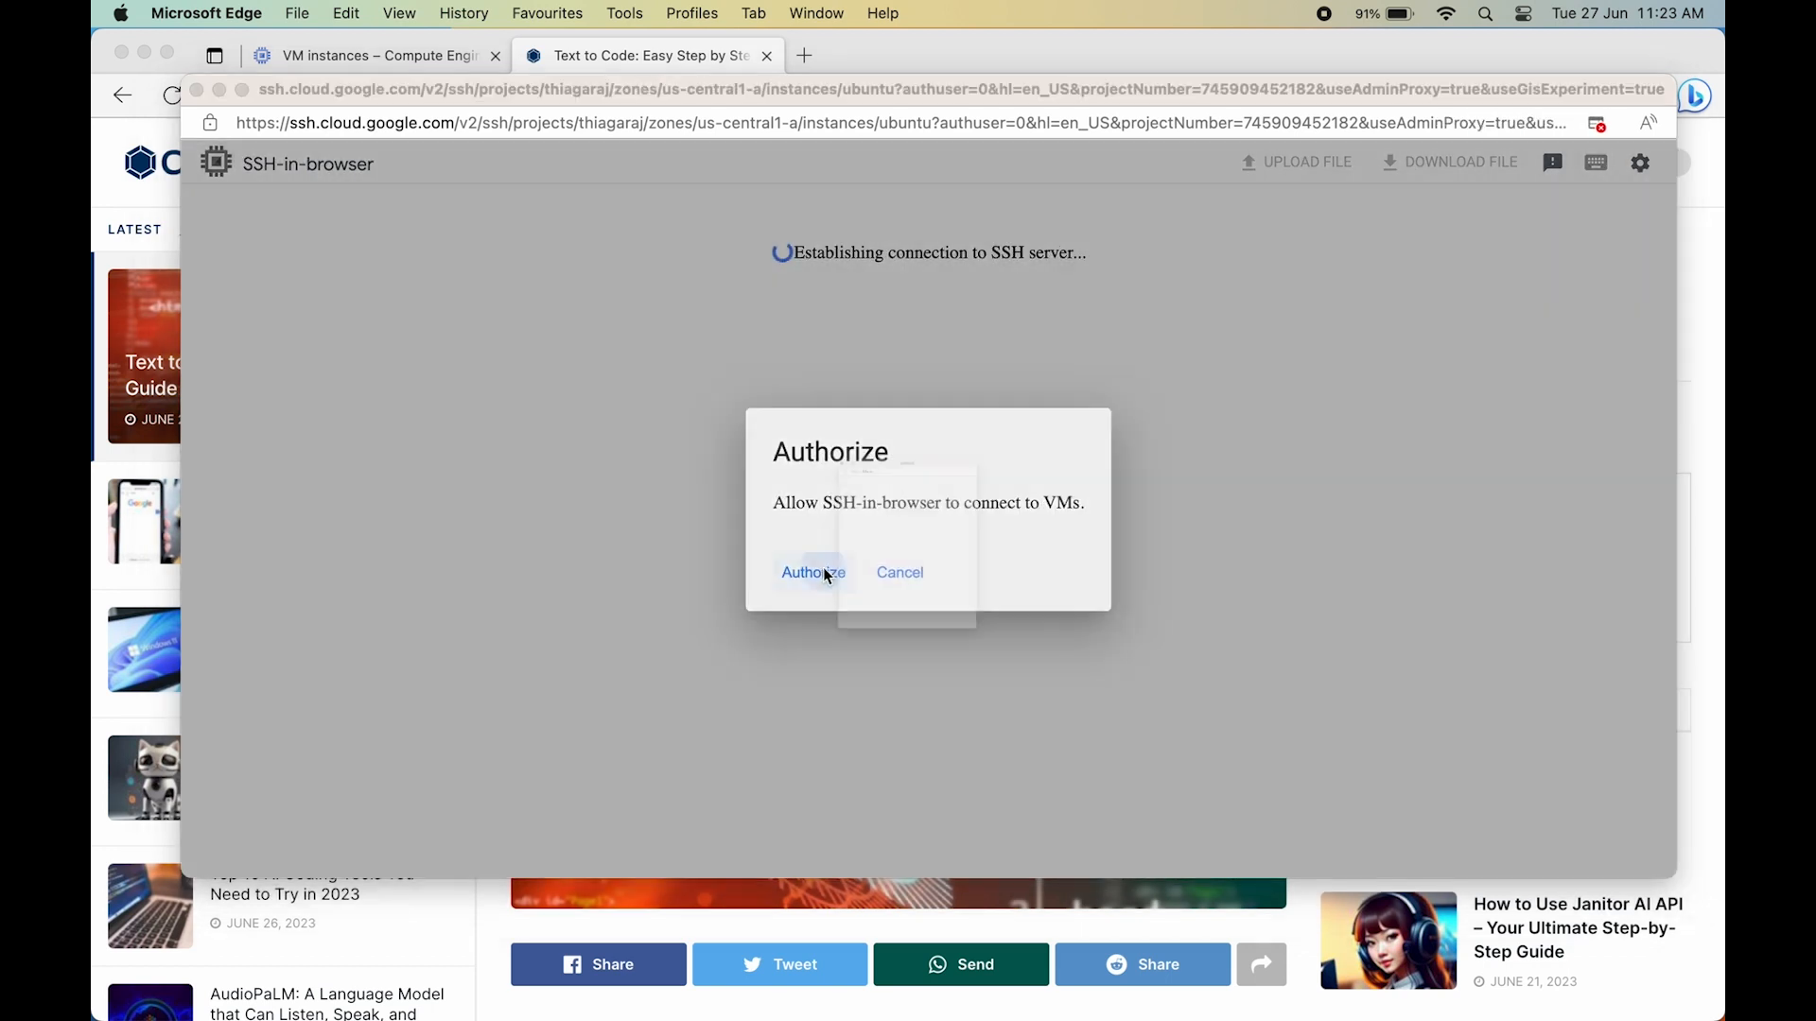
left_click(811, 572)
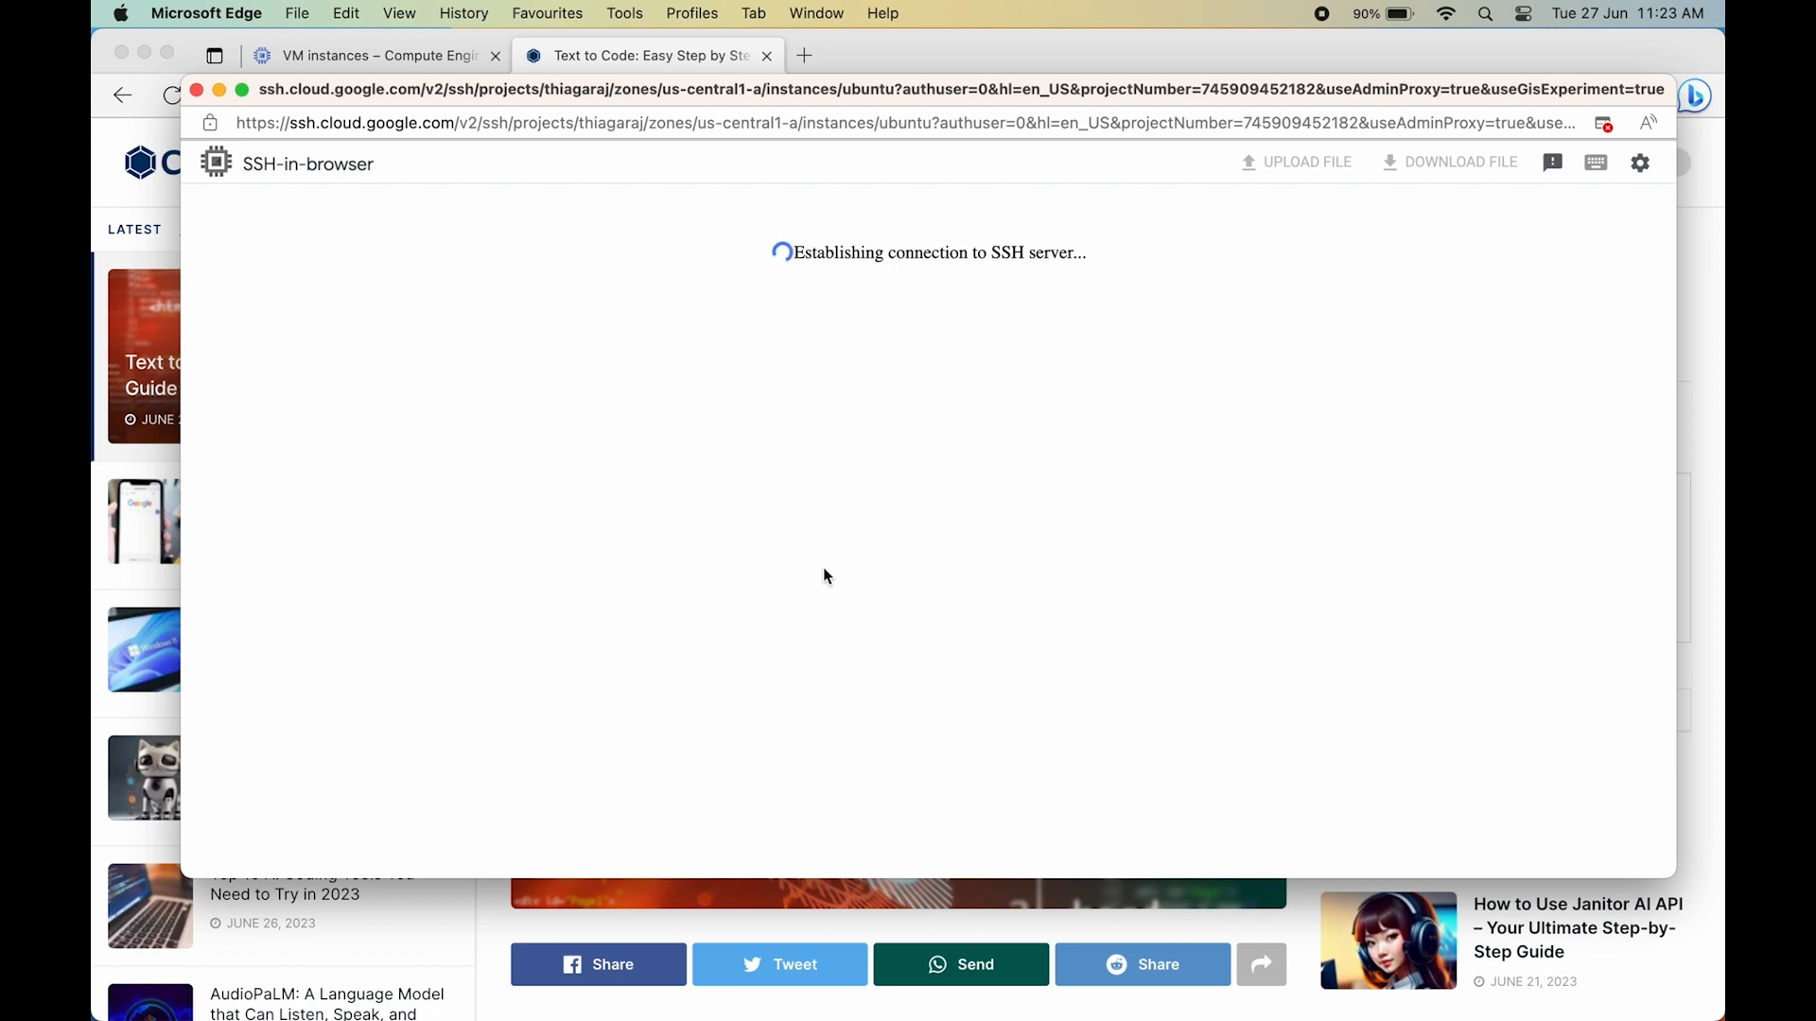
- Update apt package lists and check that only python3 exists at /usr/bin/python3
type("sudo")
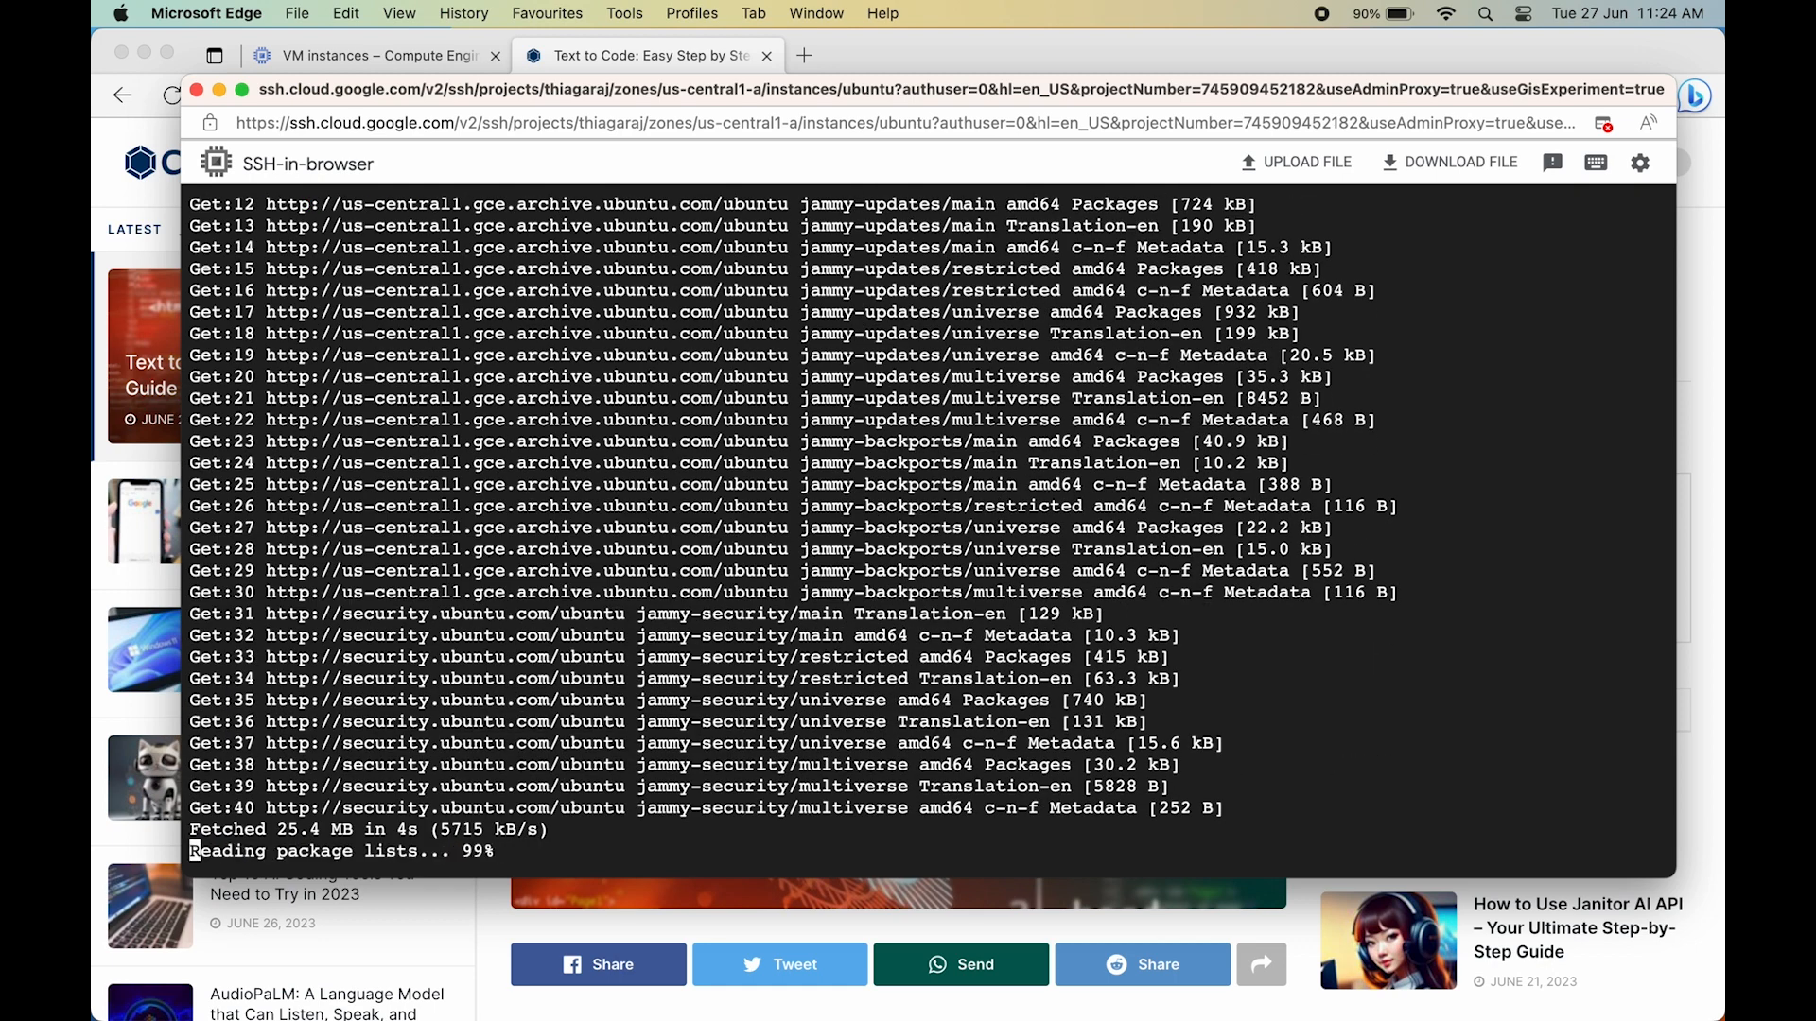
type("cd")
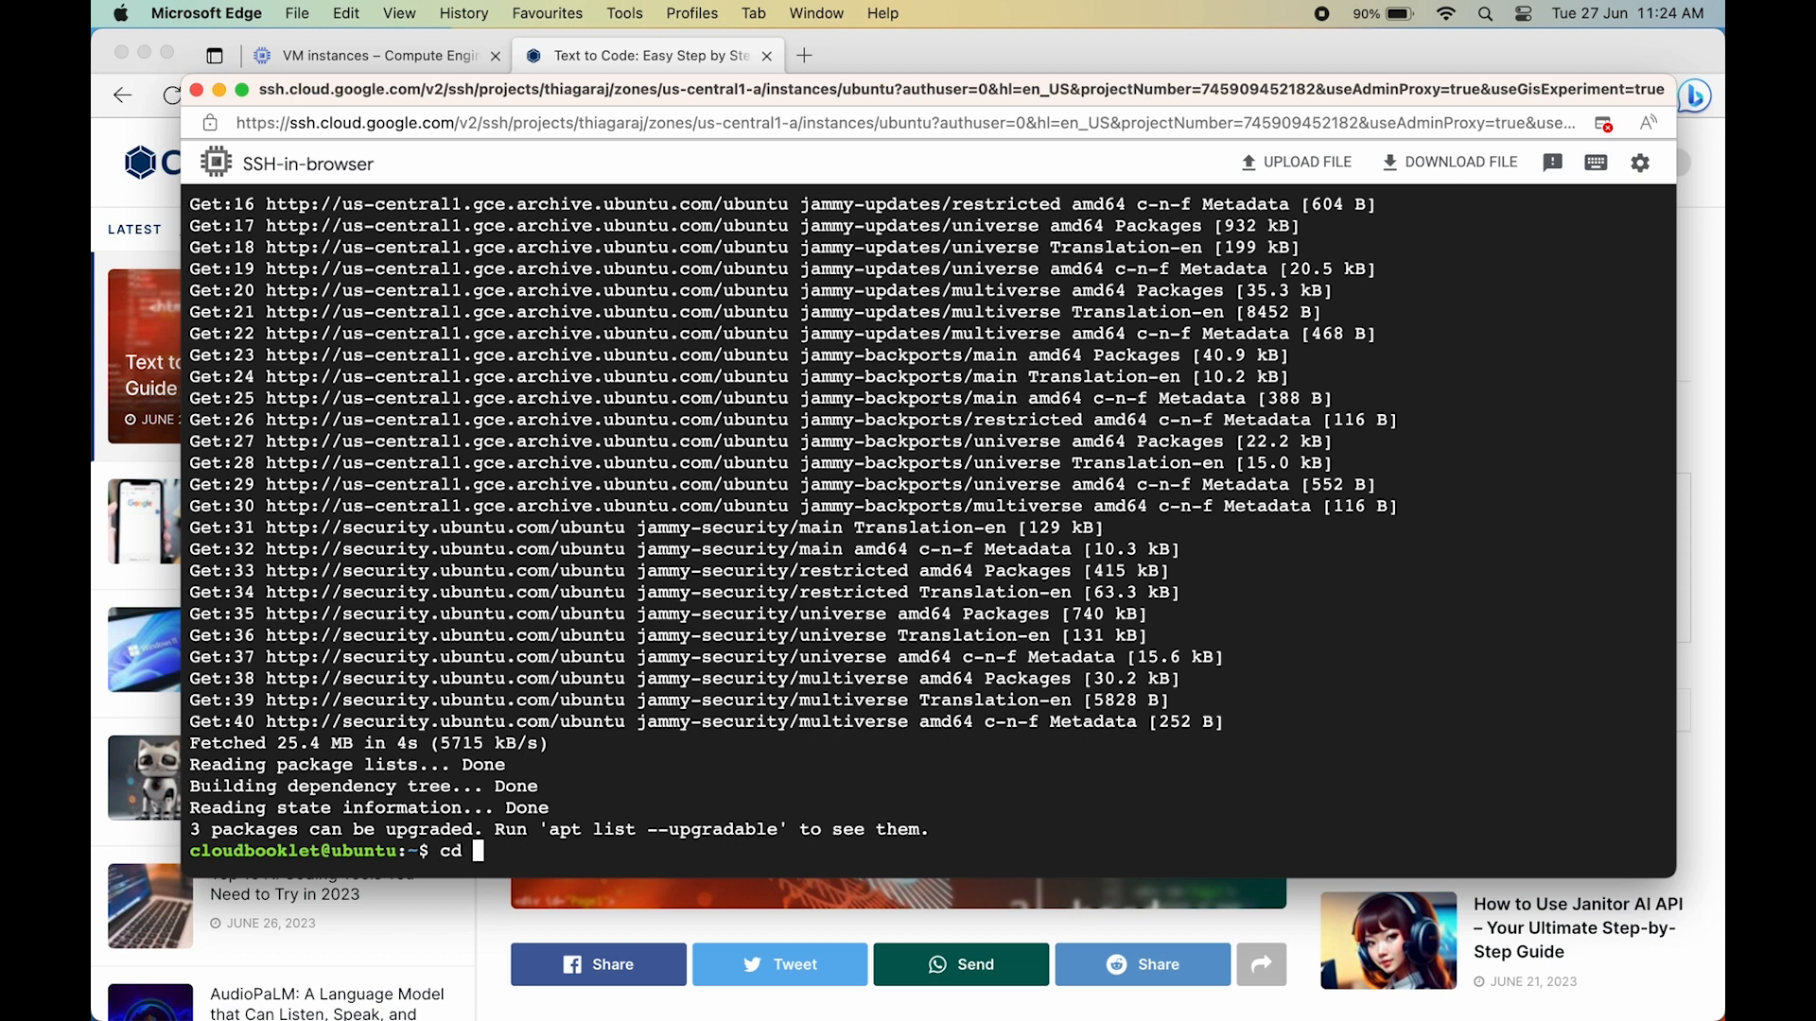
type("python --version")
type("type python python2 python3")
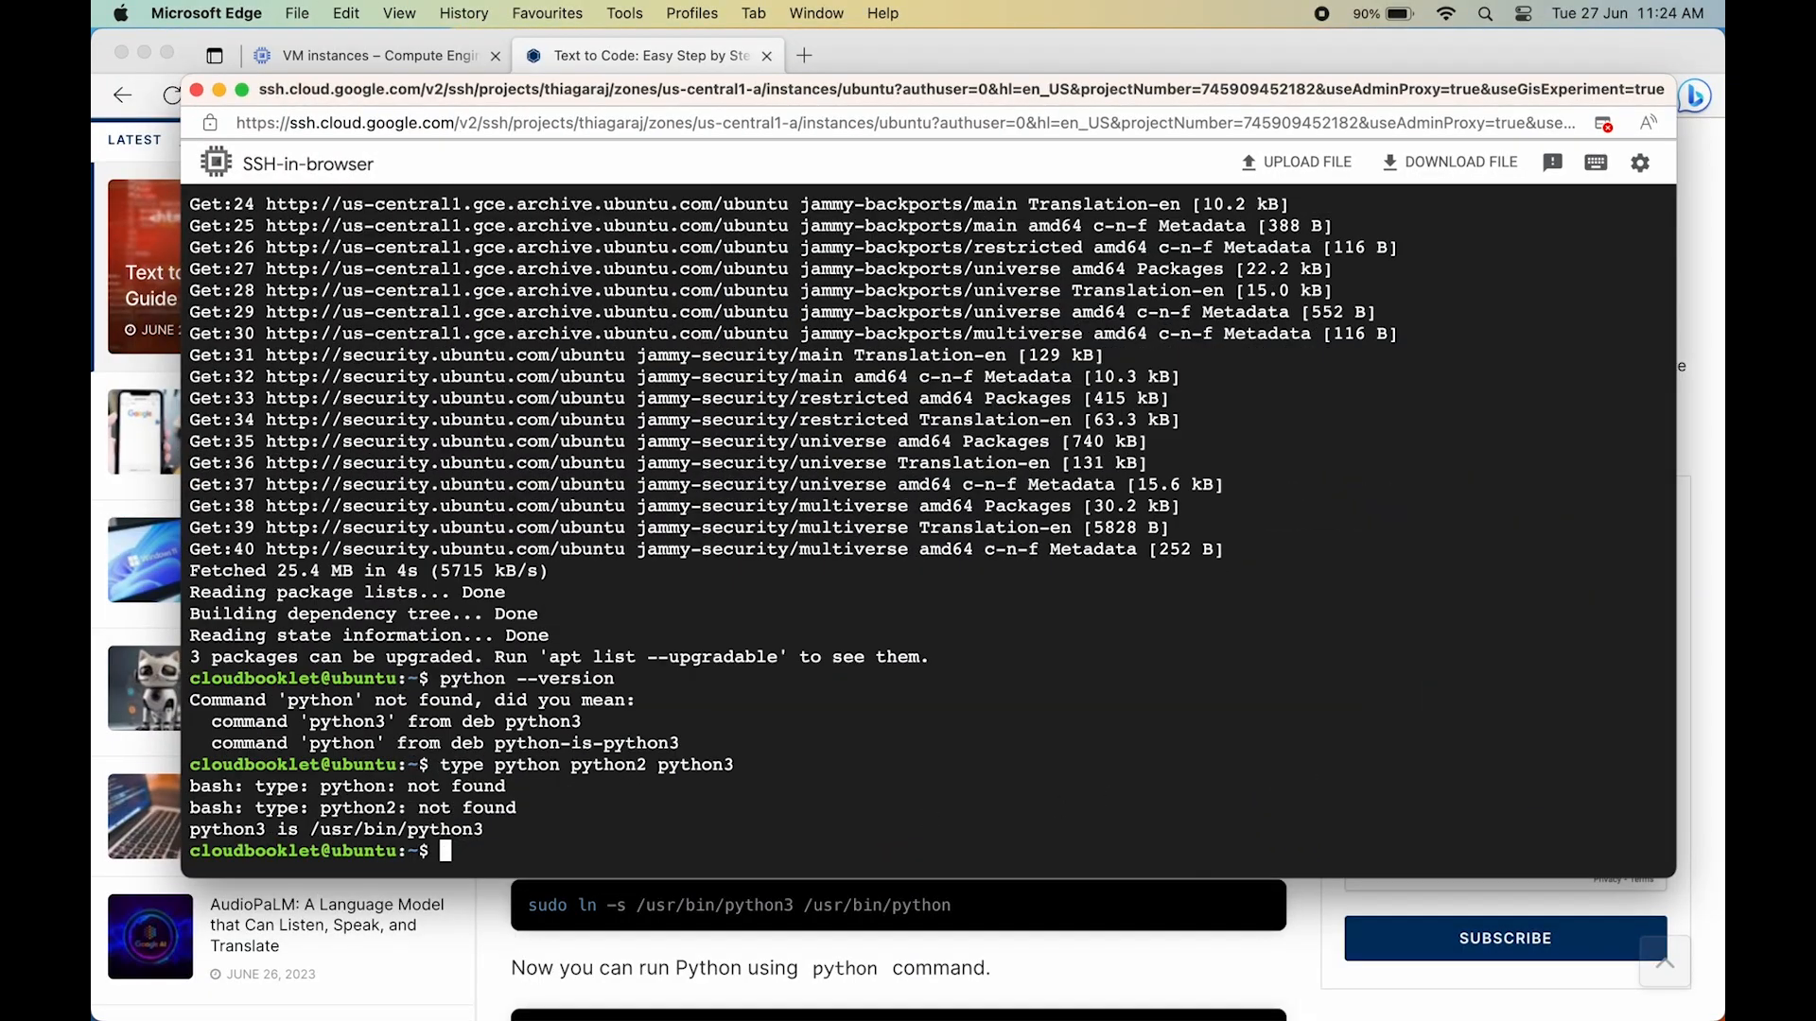
type("p")
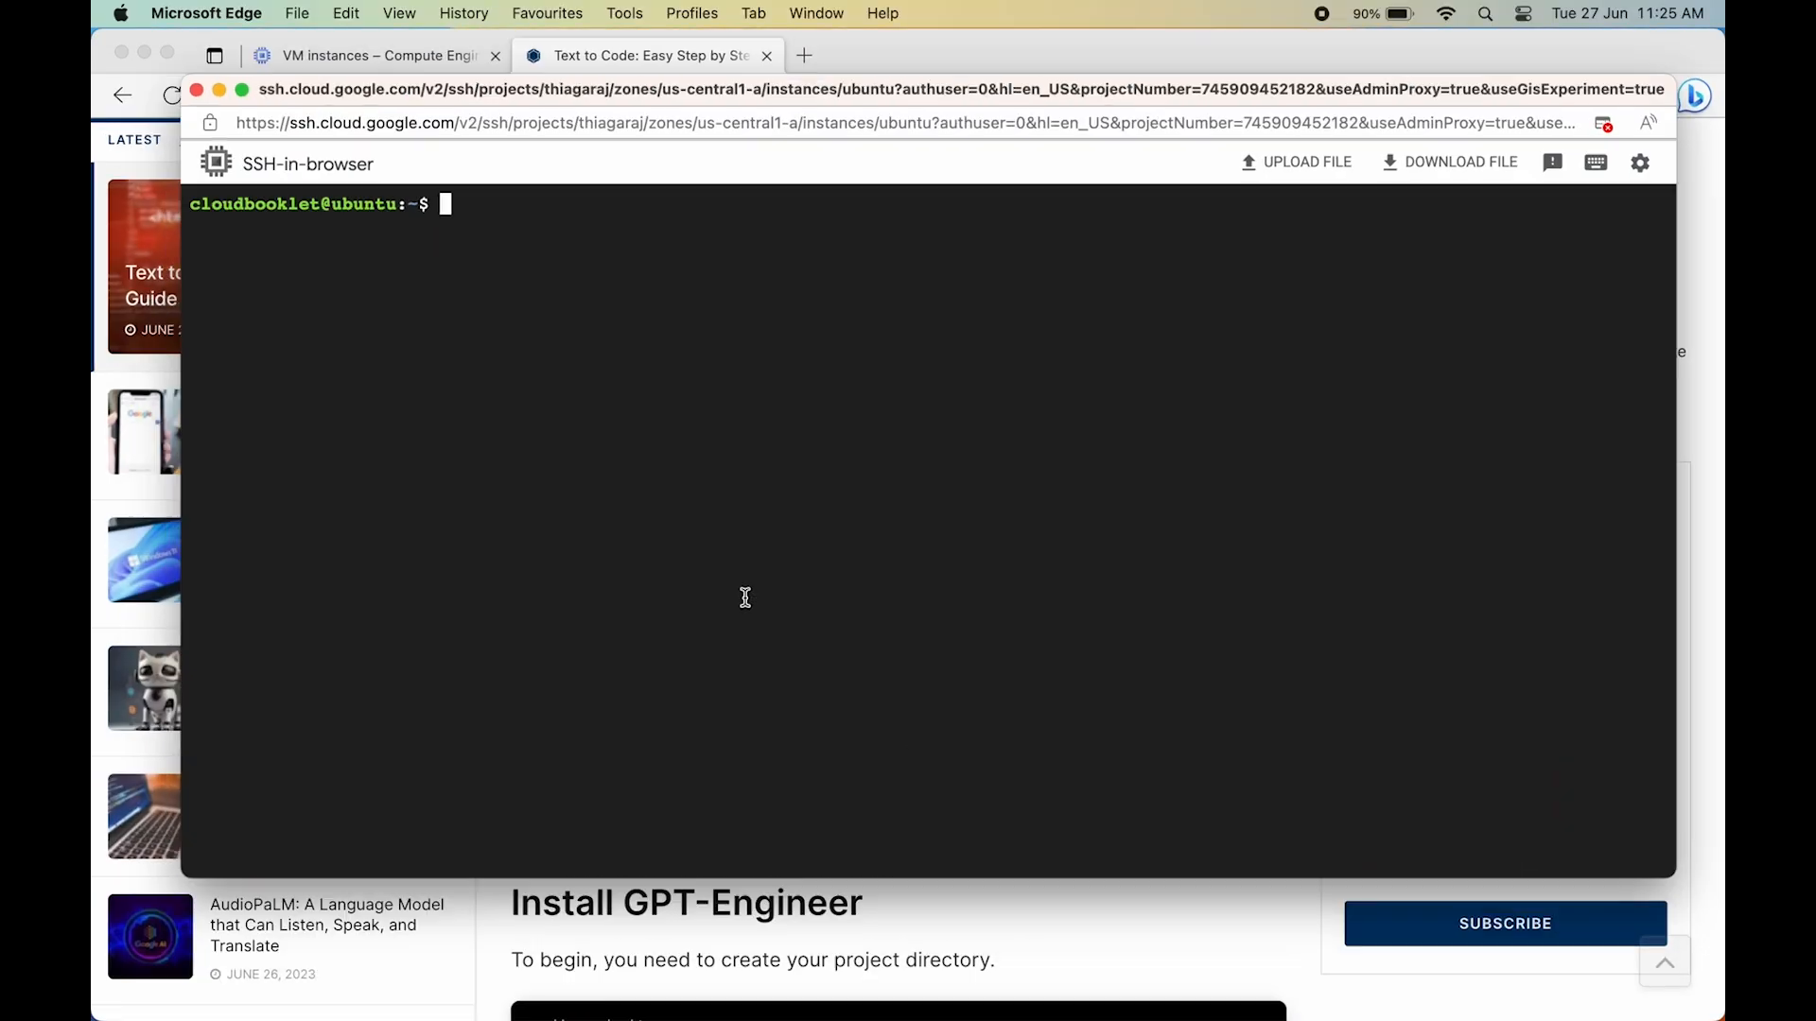
- Install python3-venv with sudo apt install -y and wait for it to finish
key("Return")
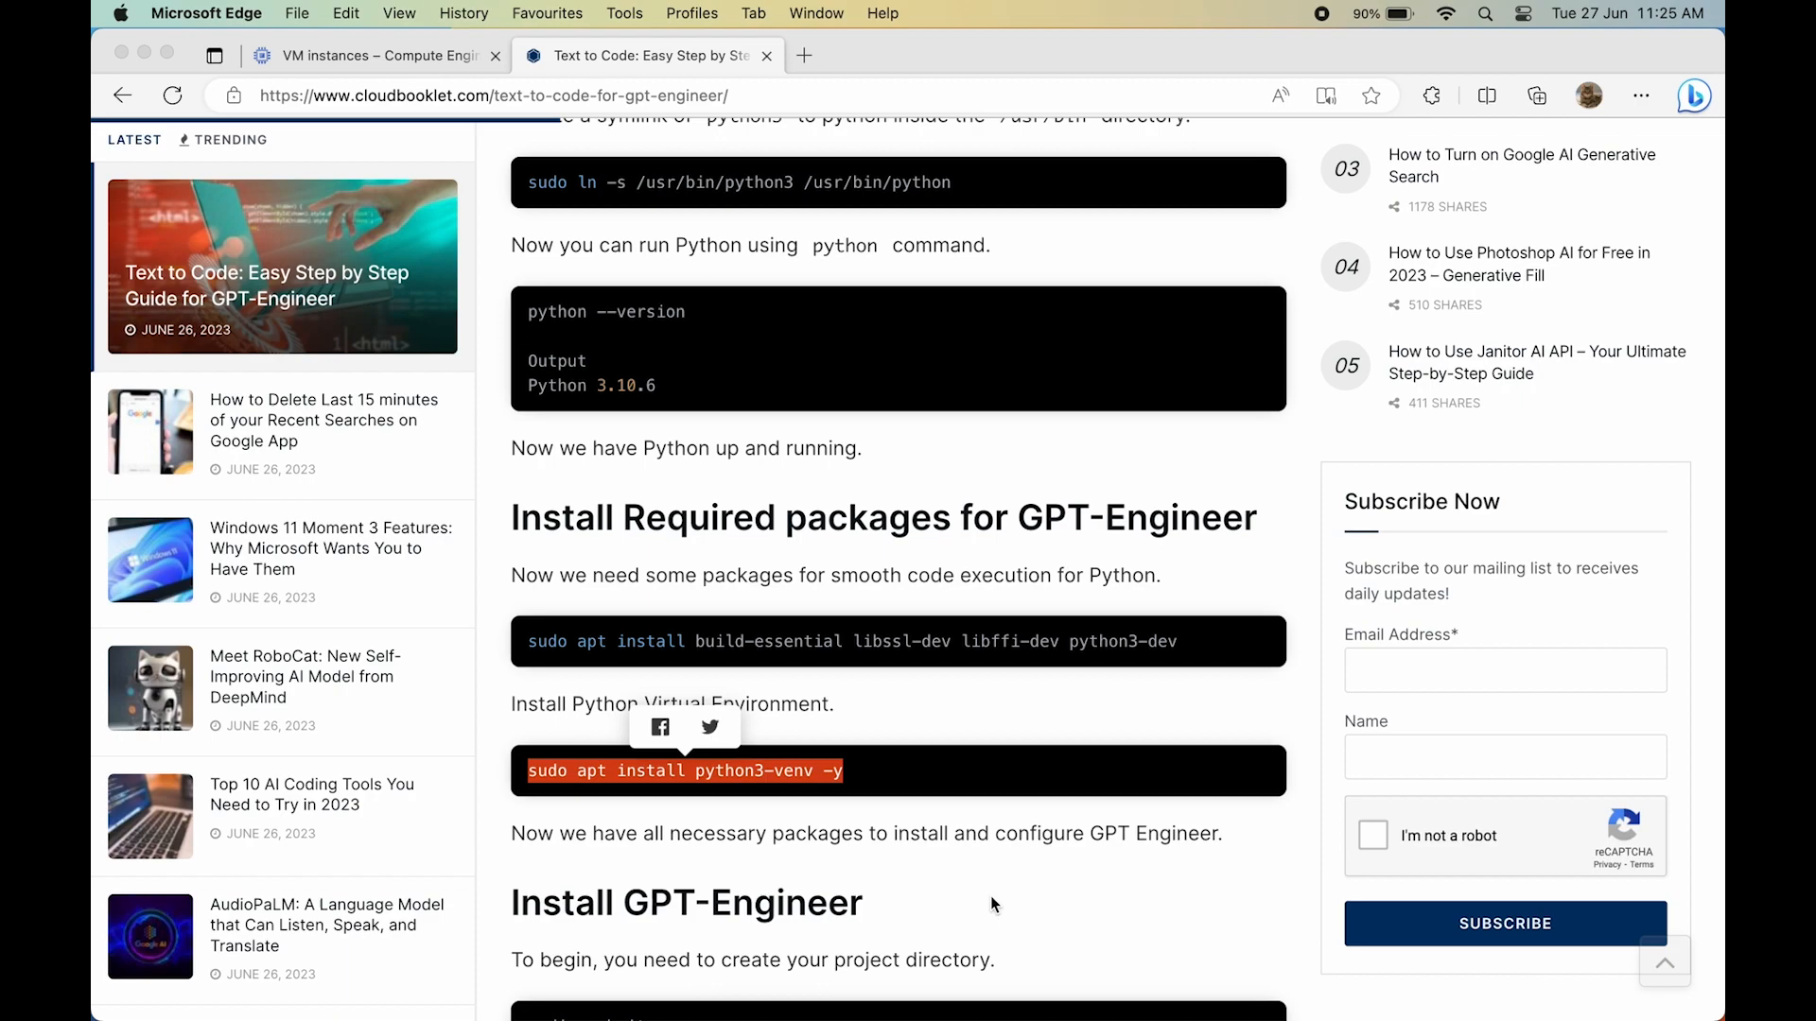
scroll("down", 3)
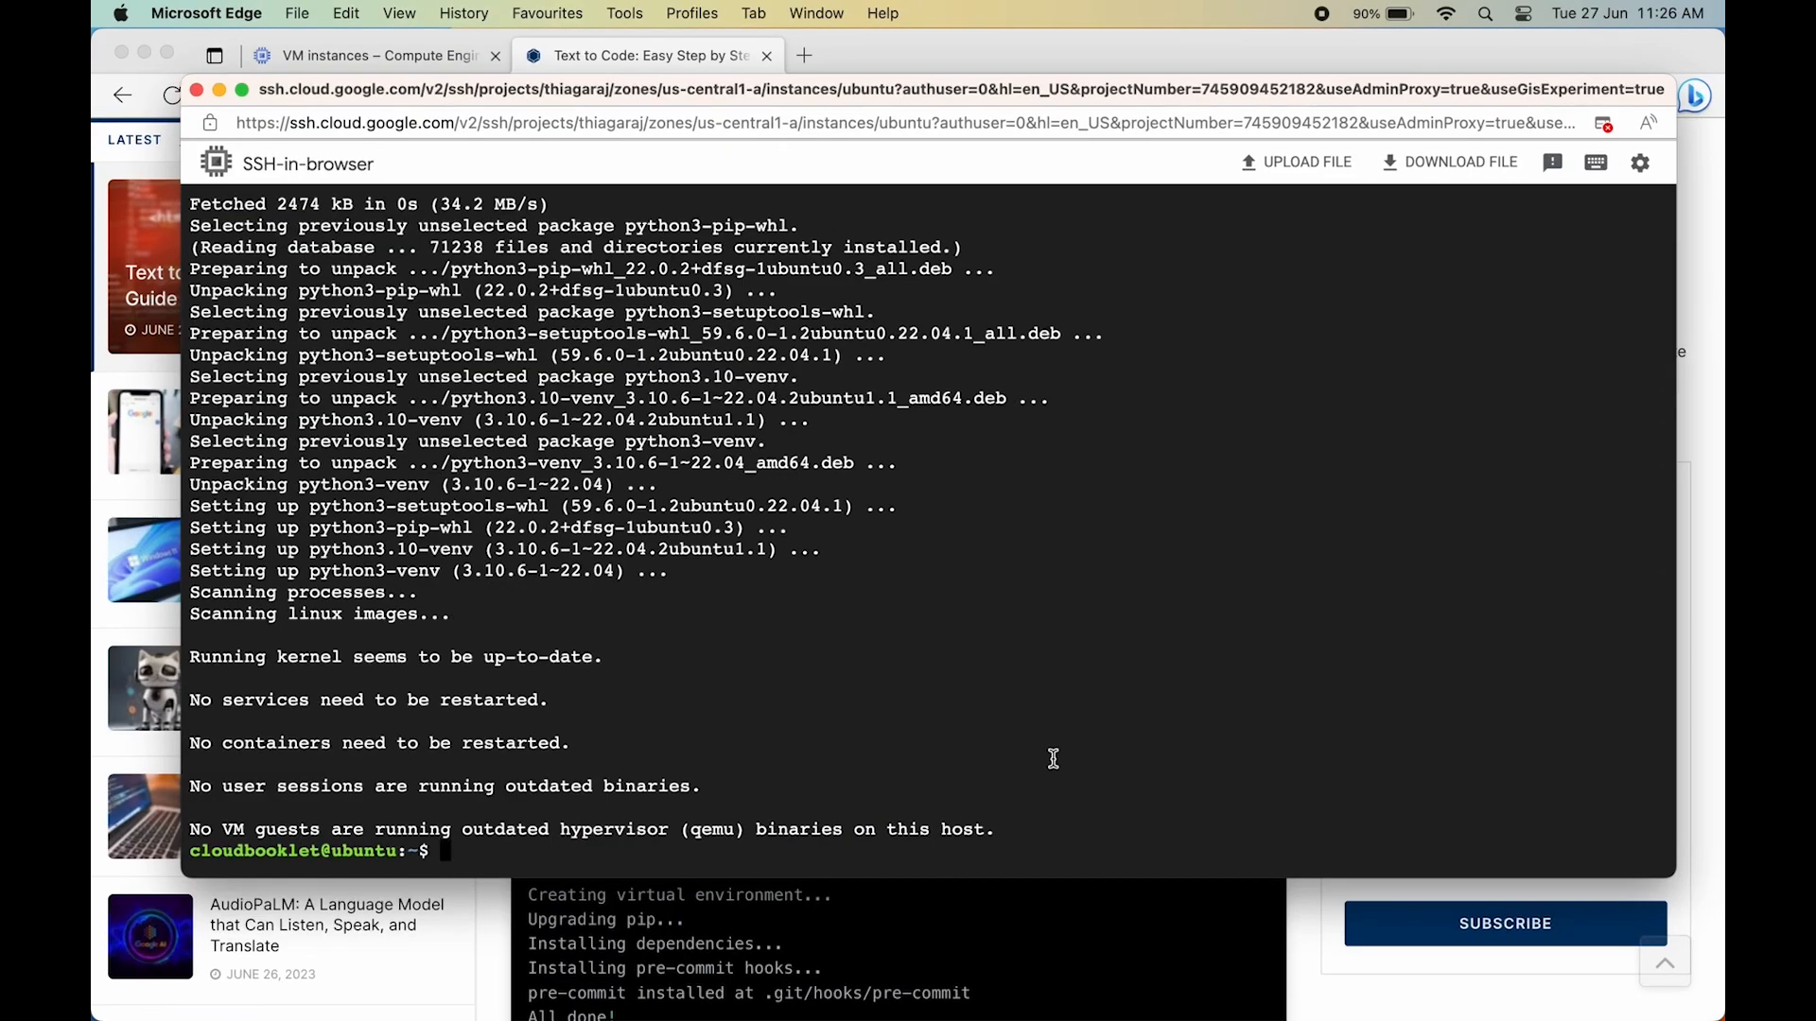
- Create a website folder and clone the AntonOsika/gpt-engineer repository into it
type("mkdir website")
type("cd webstie")
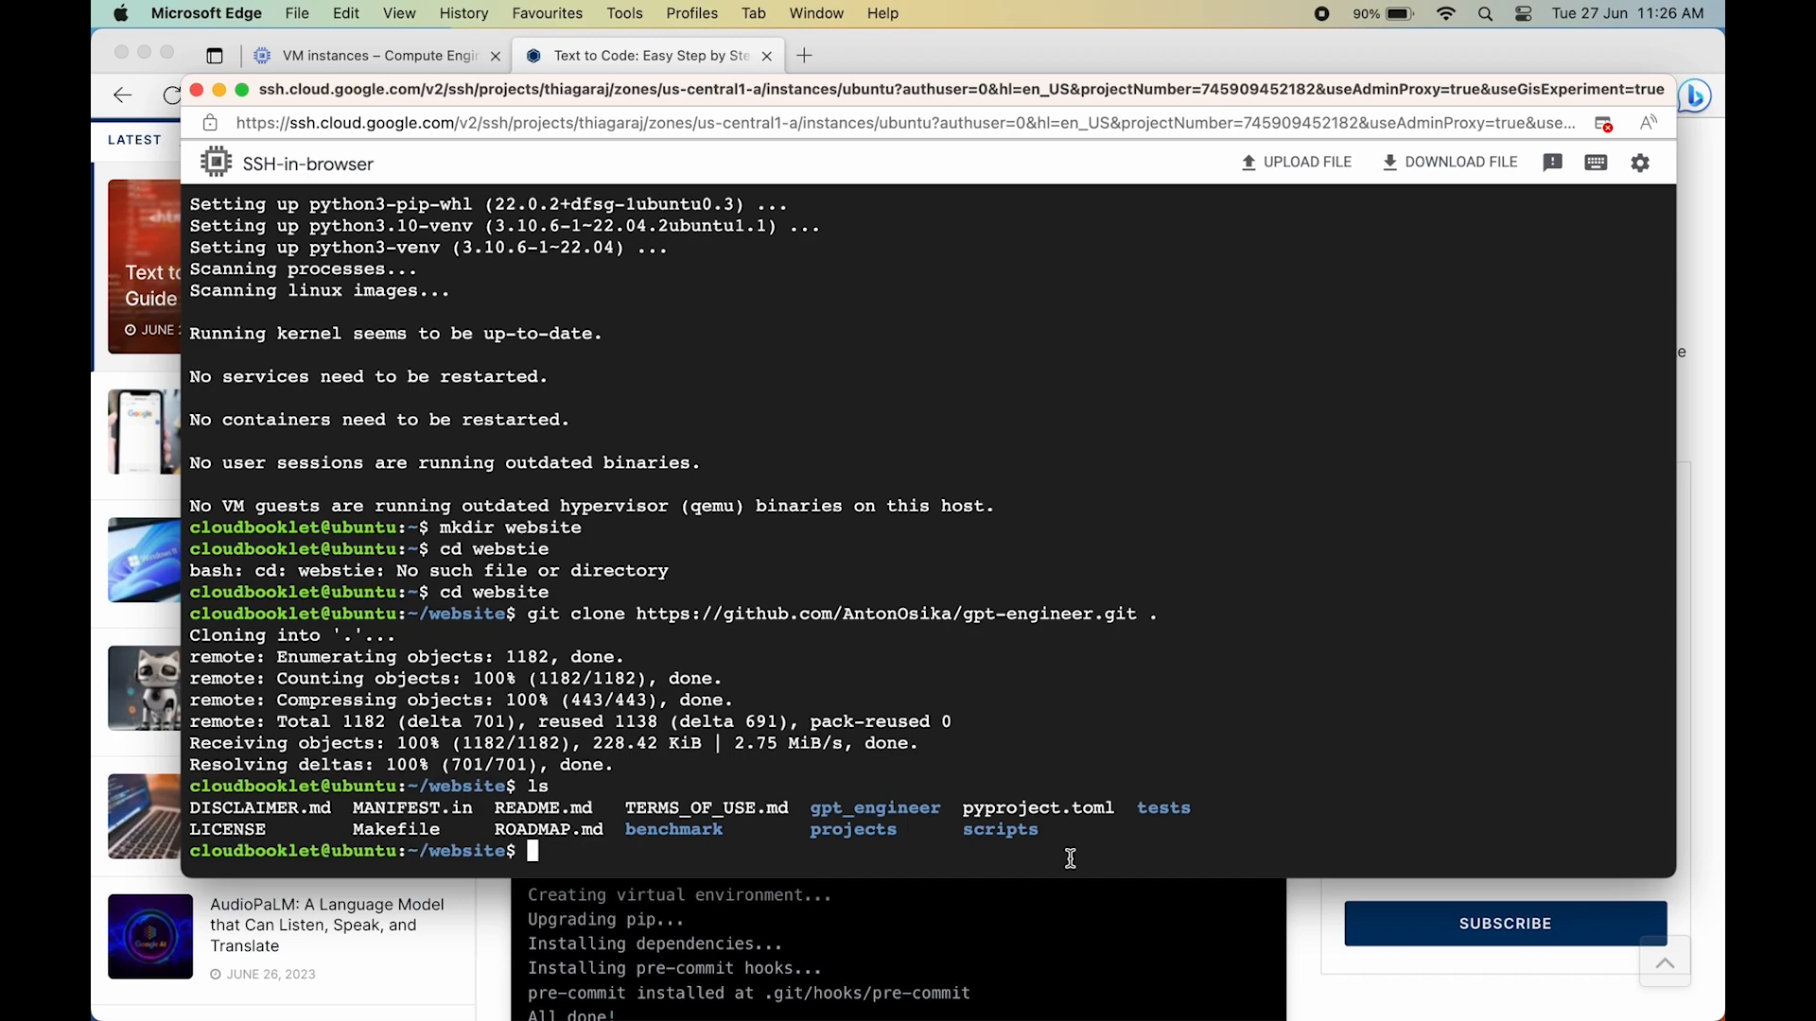
left_click(645, 55)
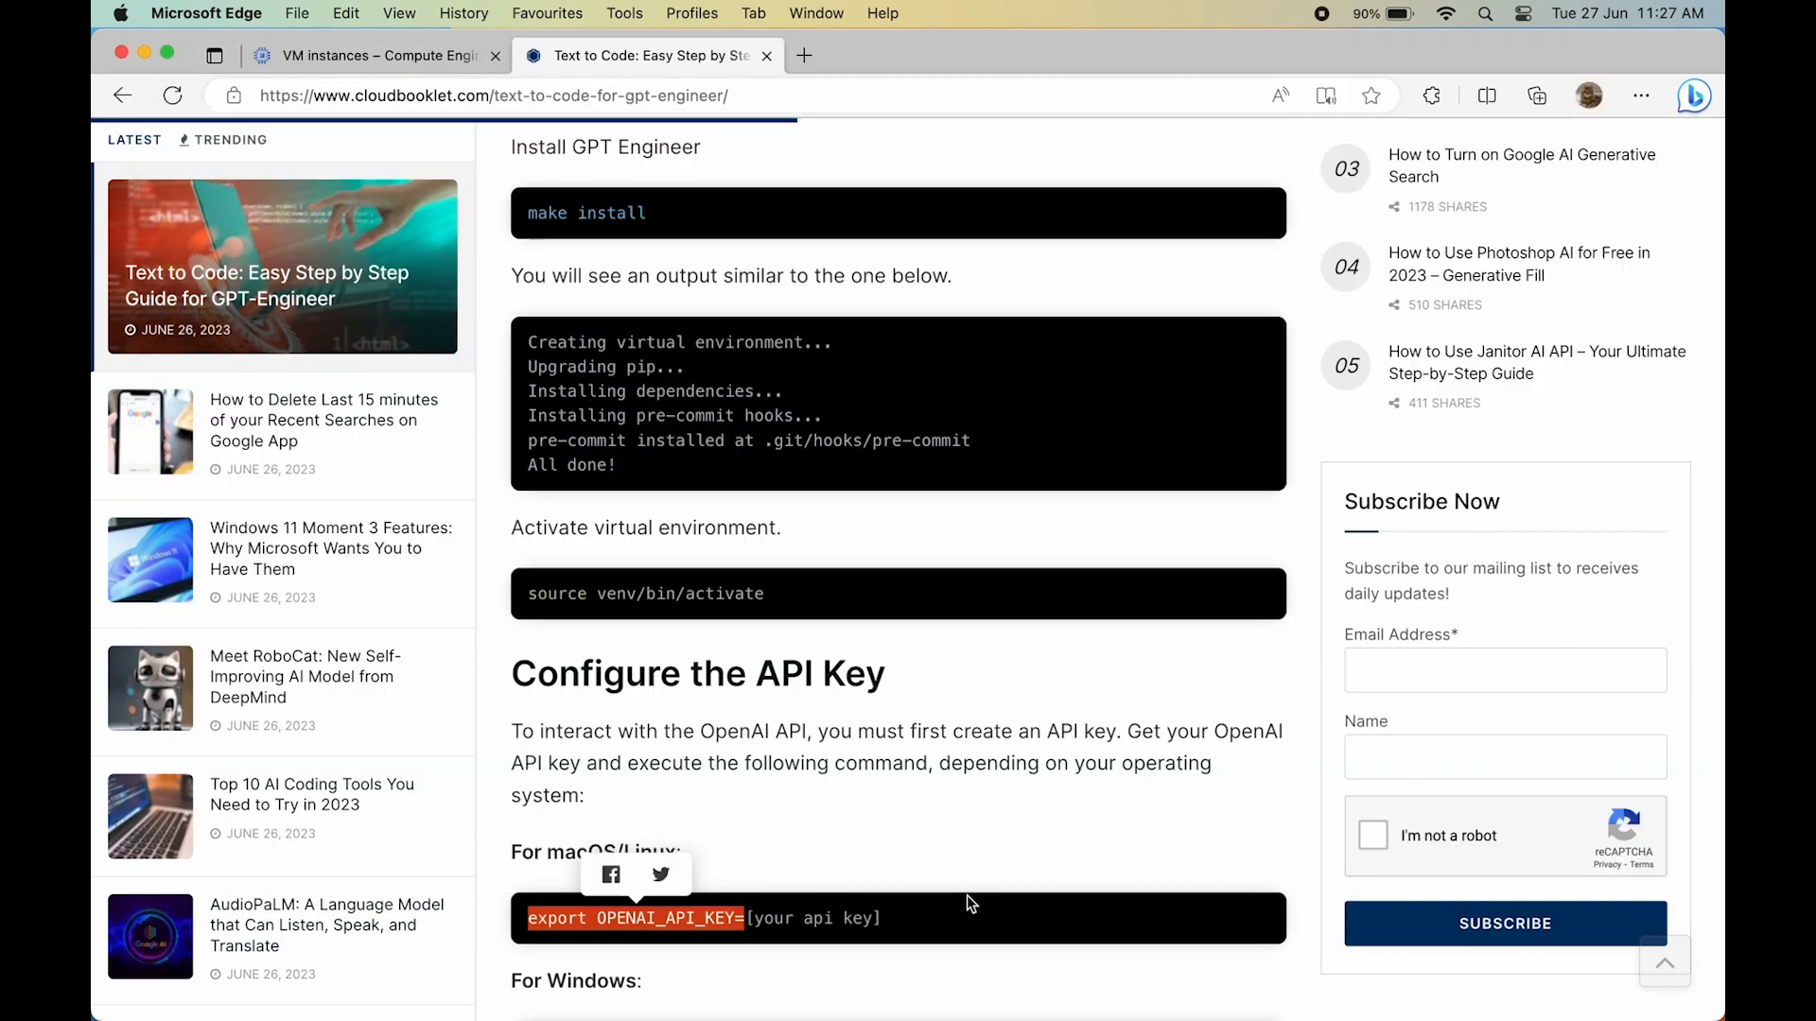
- Scroll the tutorial to 'Create a Text to Code with GPT Engineer' and its cp -r command
scroll("down", 3)
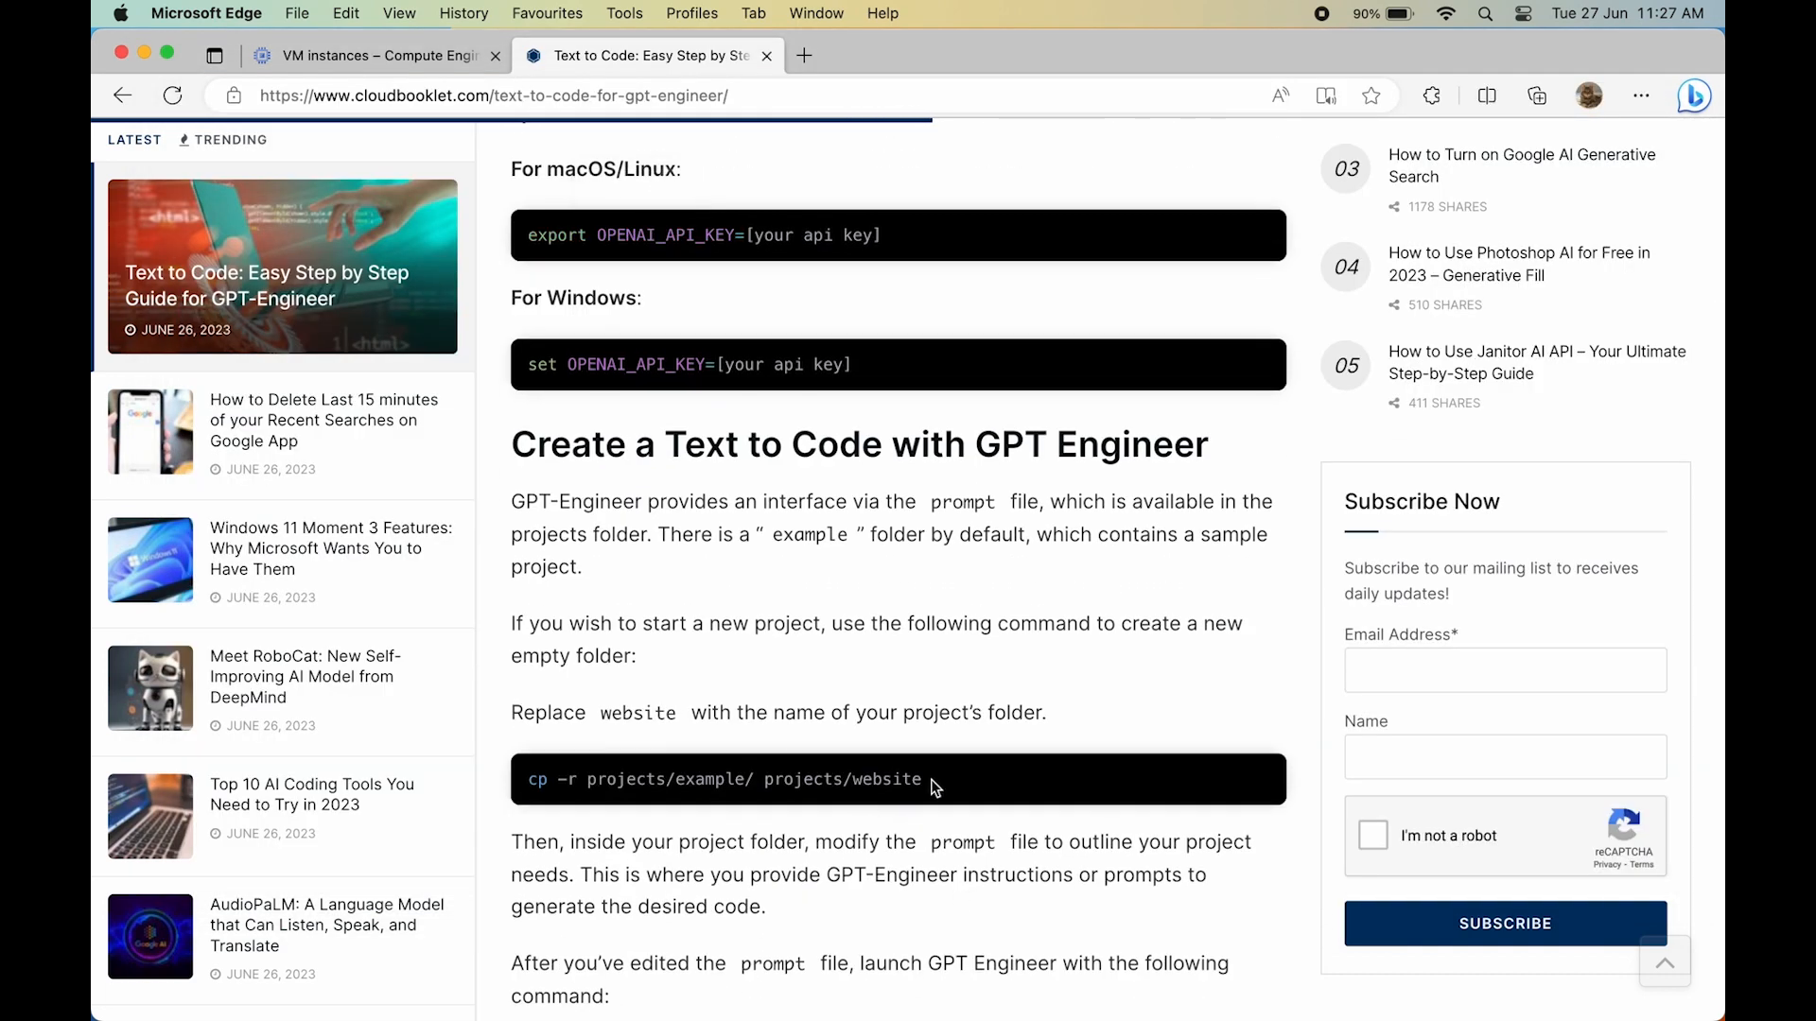
scroll("down", 3)
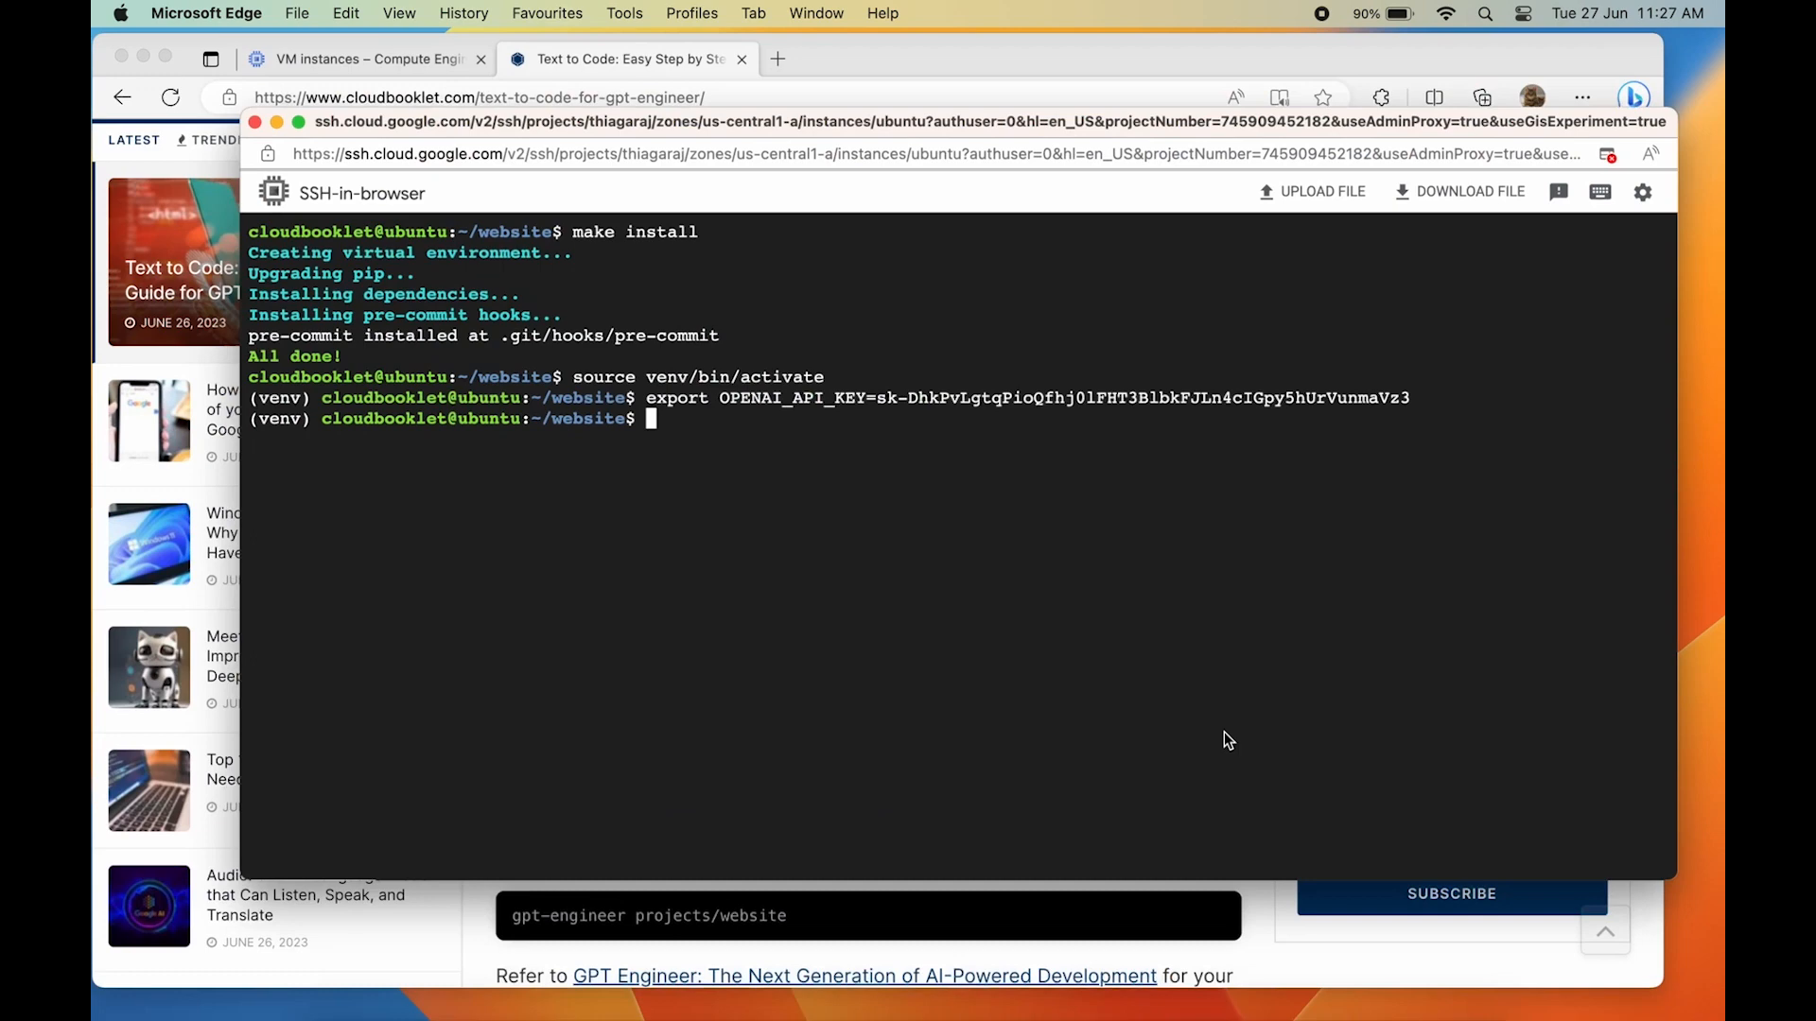
- Copy projects/example to projects/website and open website/prompt in nano
type("cp -r projects/example/ projects/website")
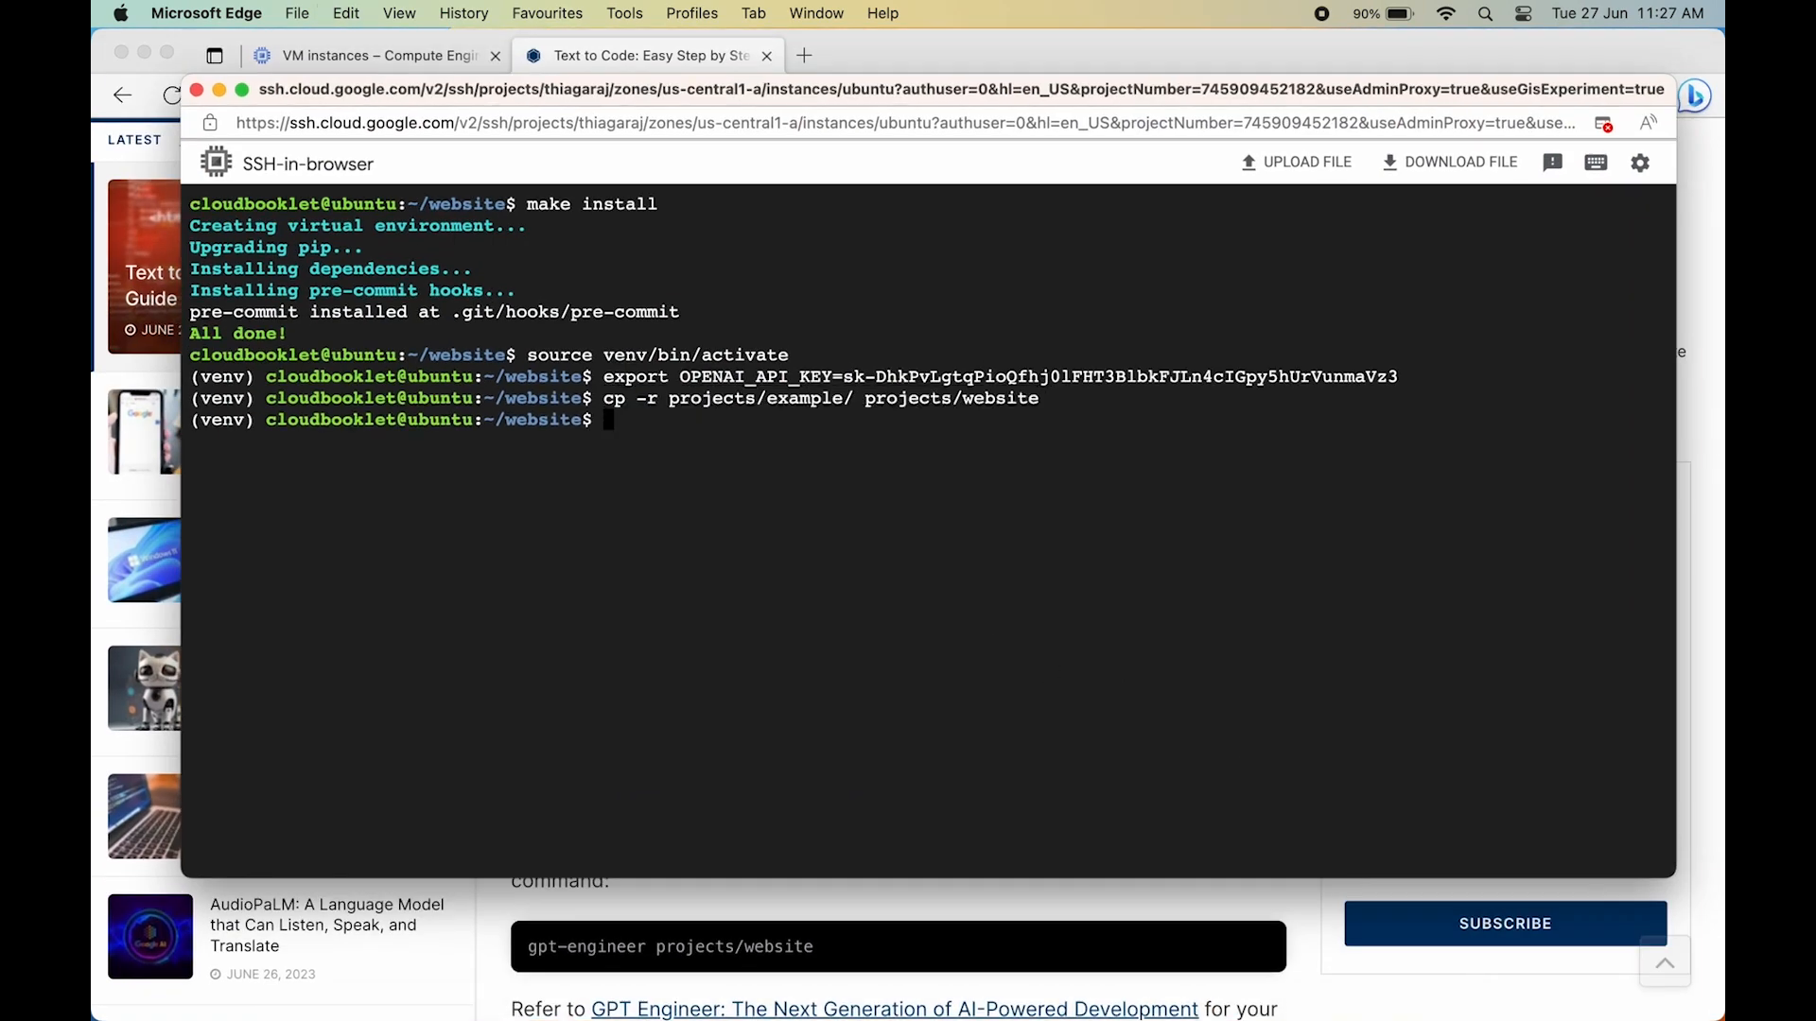
type("cd")
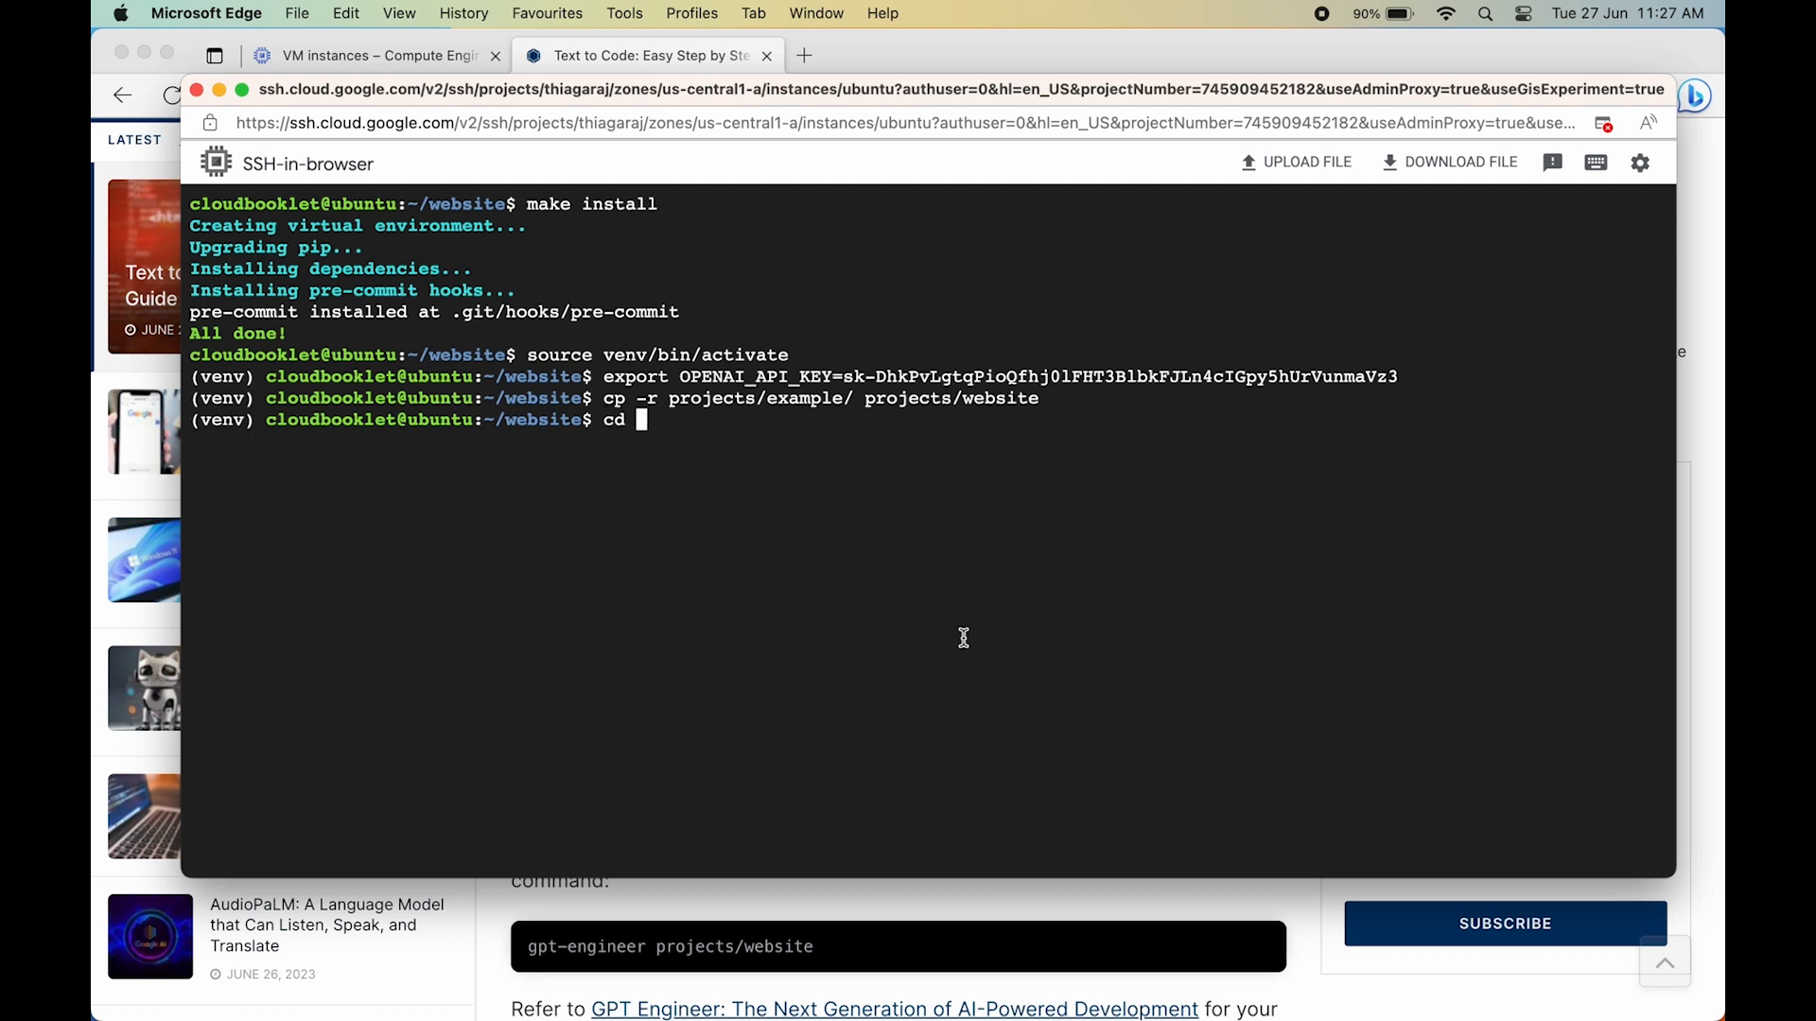
type("projects")
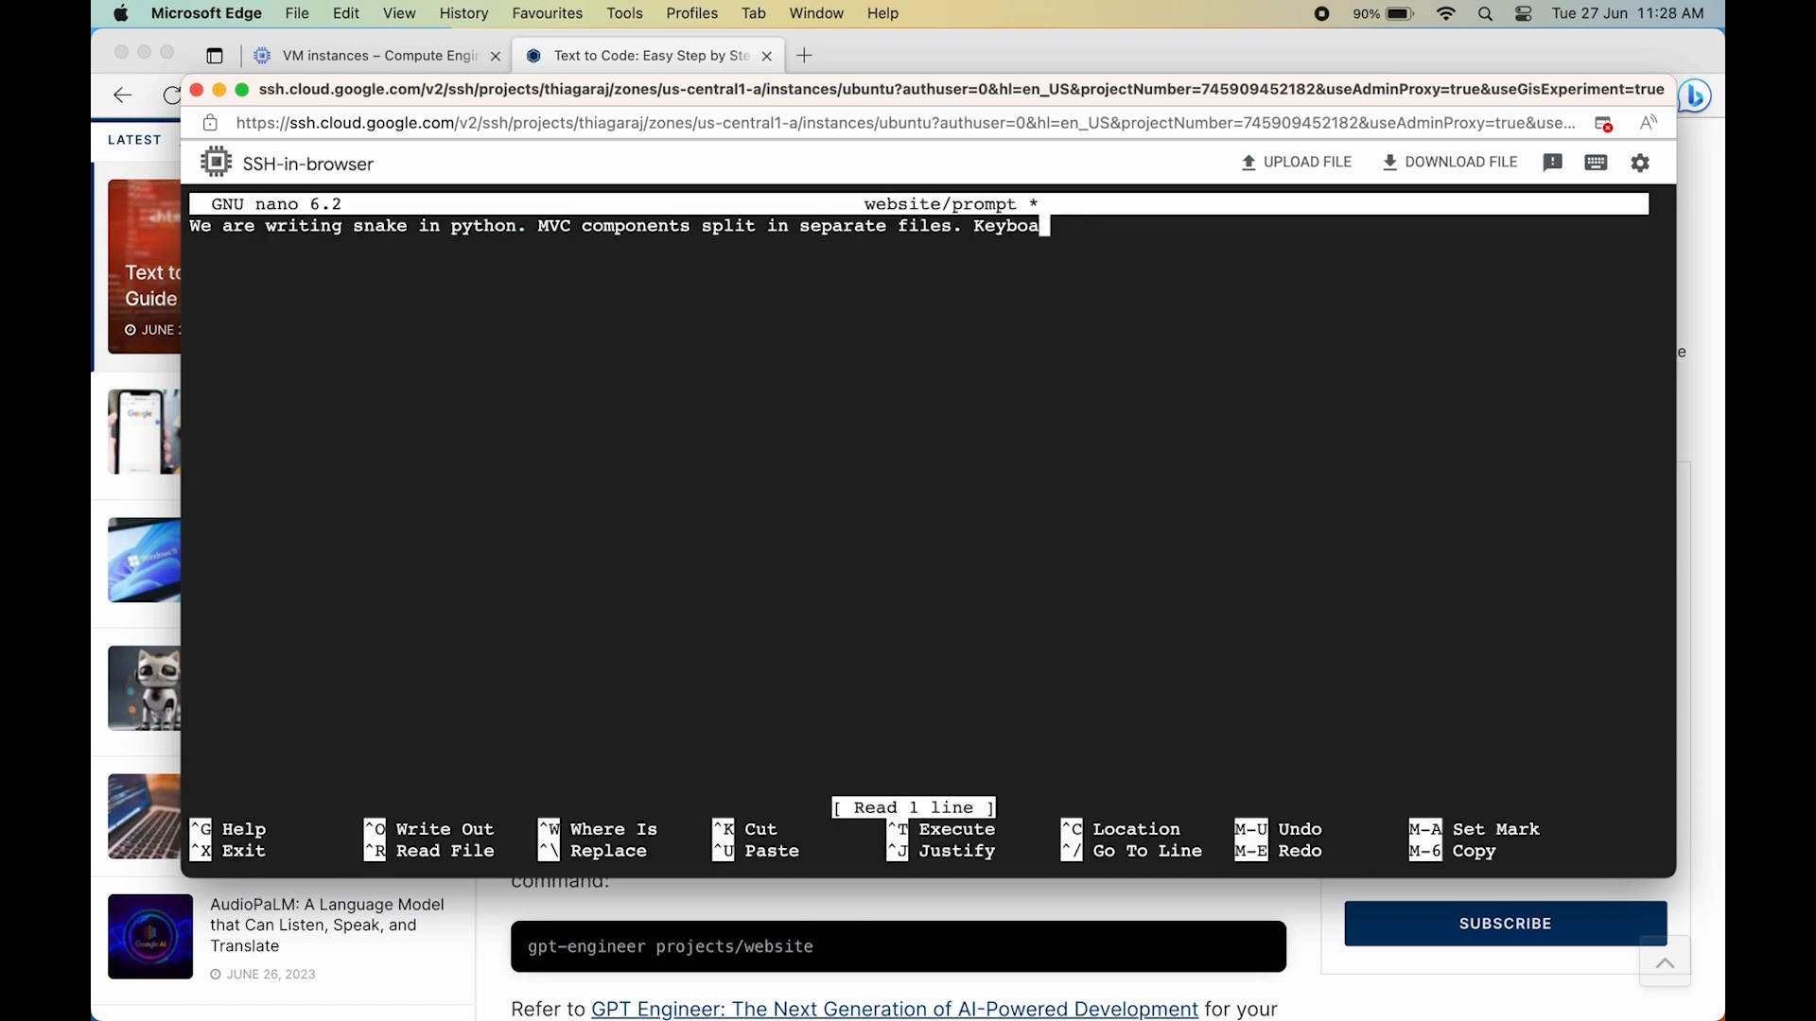
- Write a magazine website prompt with home, about and contact pages, then save and exit nano
type("Create a magazine based website with home, about, contact and")
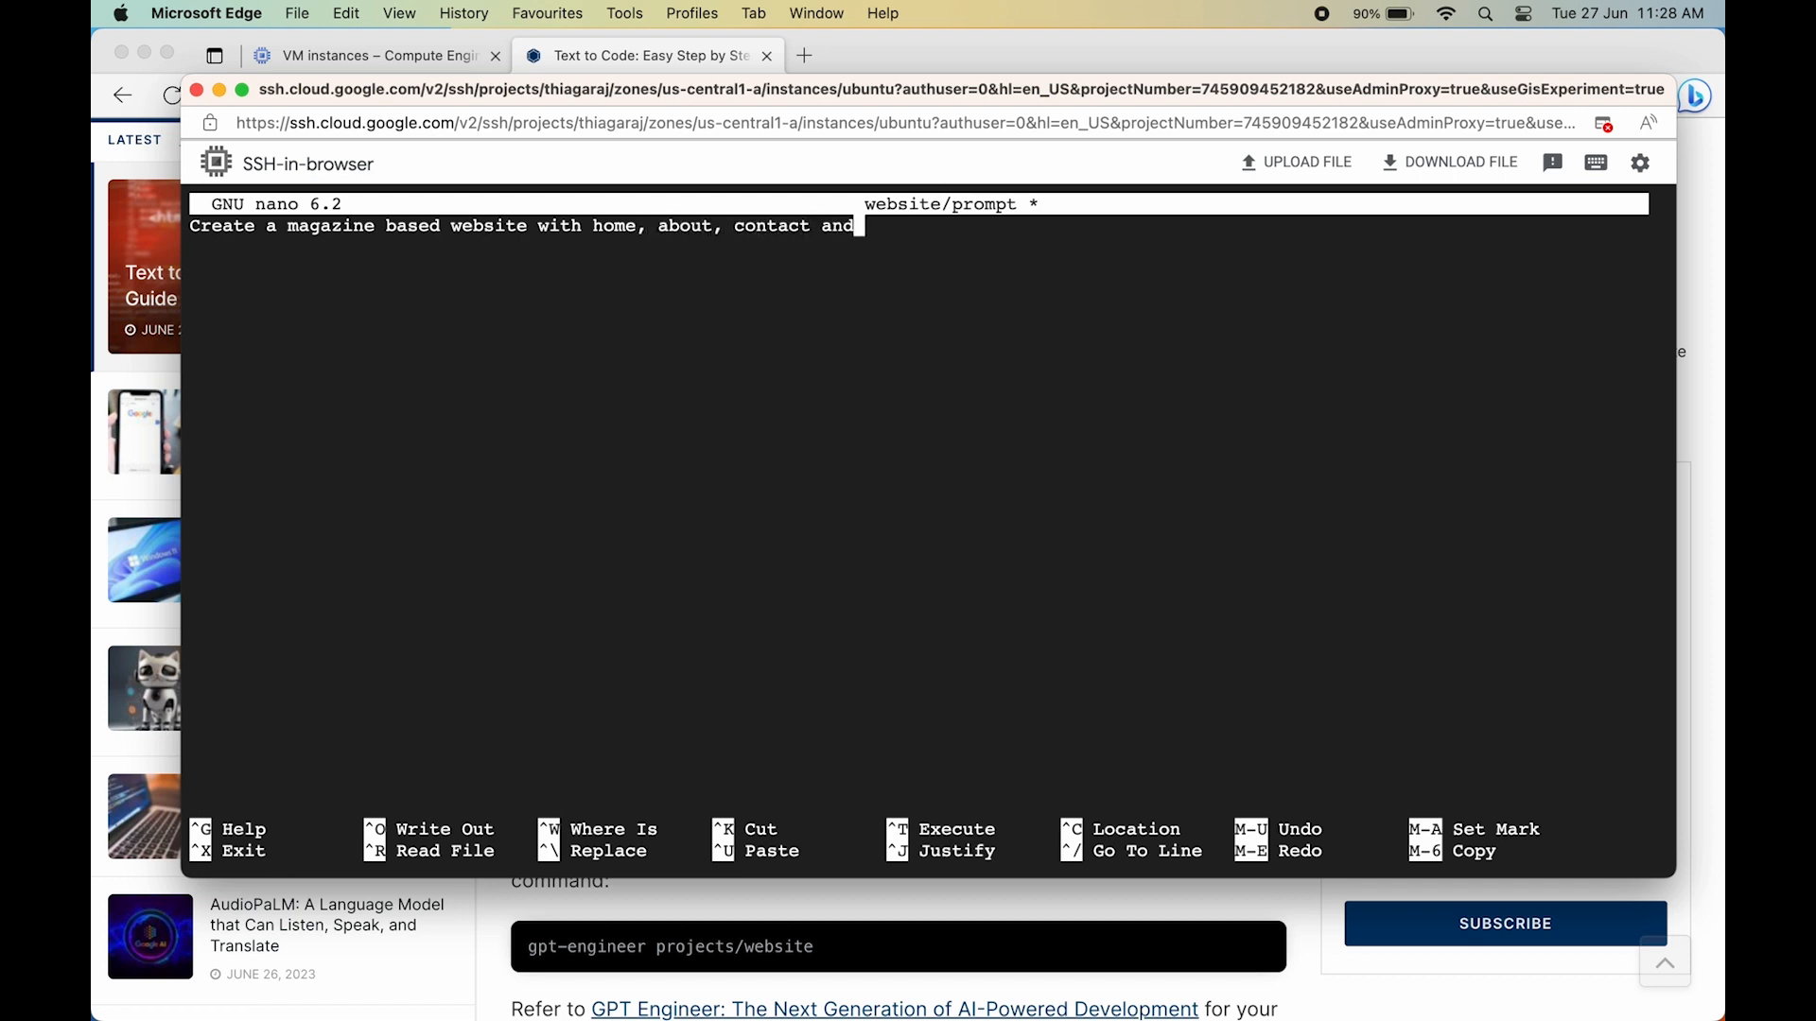
key("ctrl+x")
type("g")
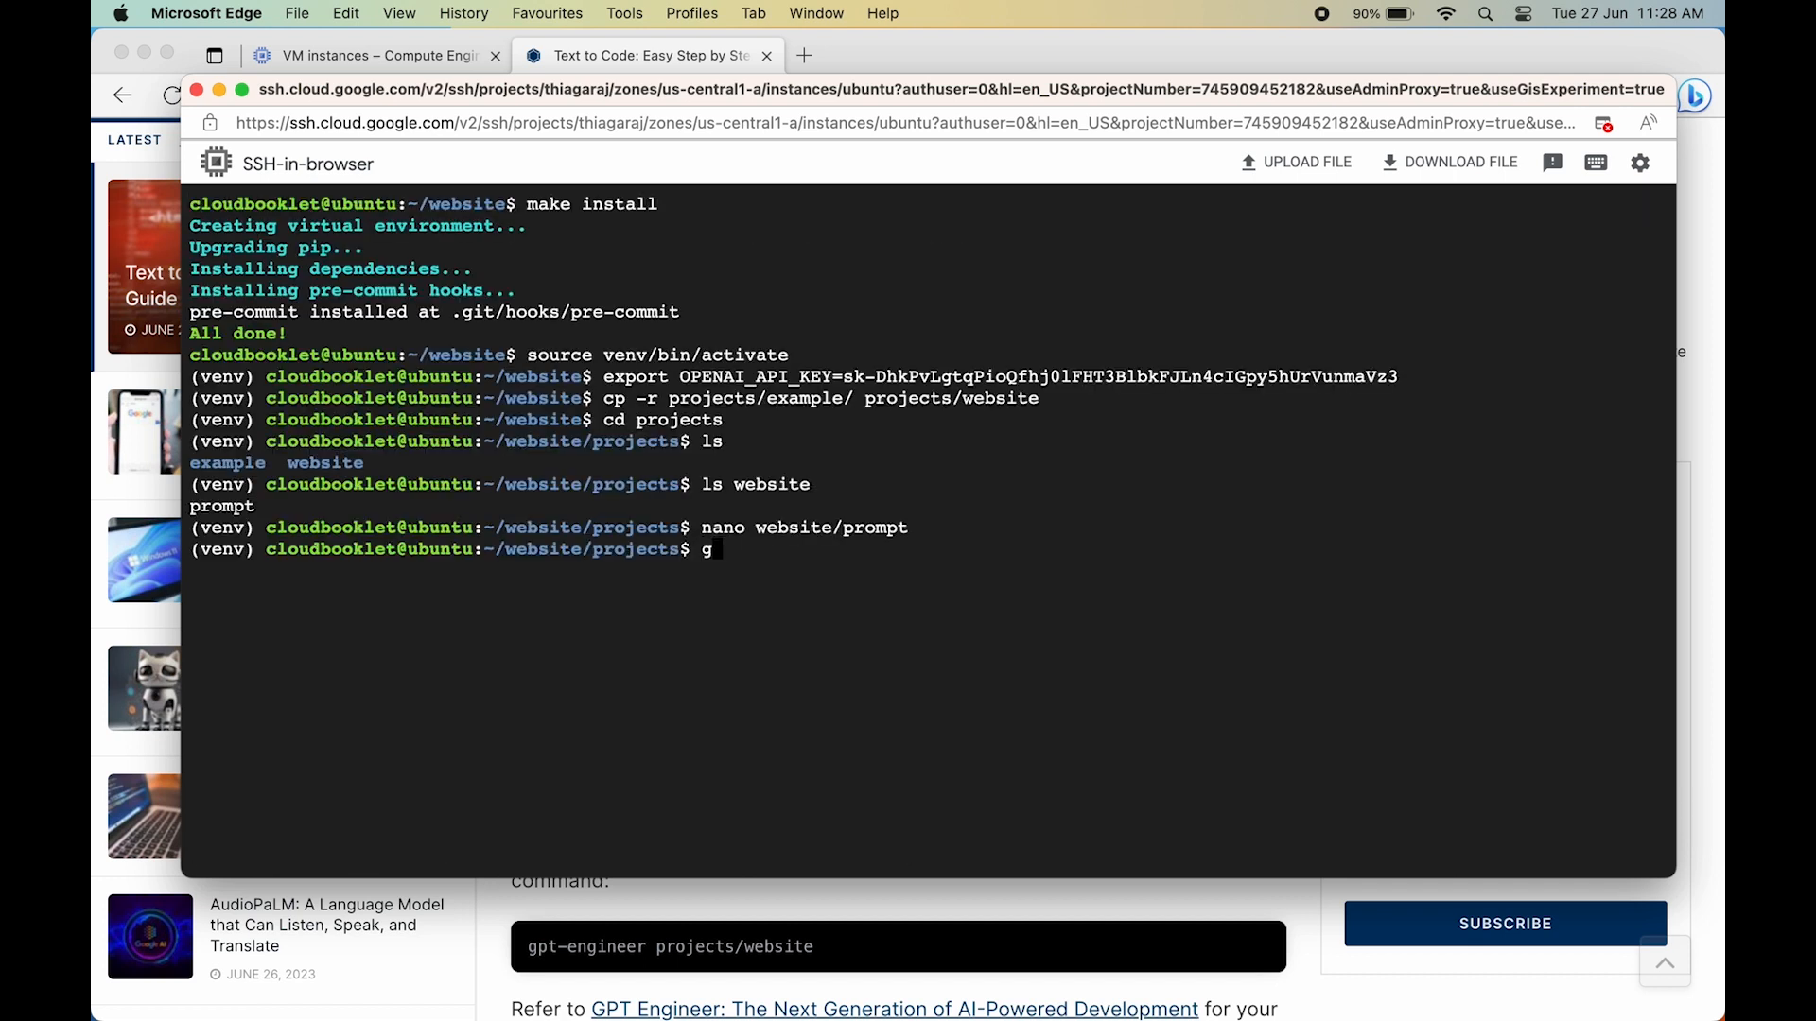
- Run gpt-engineer website and answer c so it proceeds on its own assumptions
type("pt-engineer")
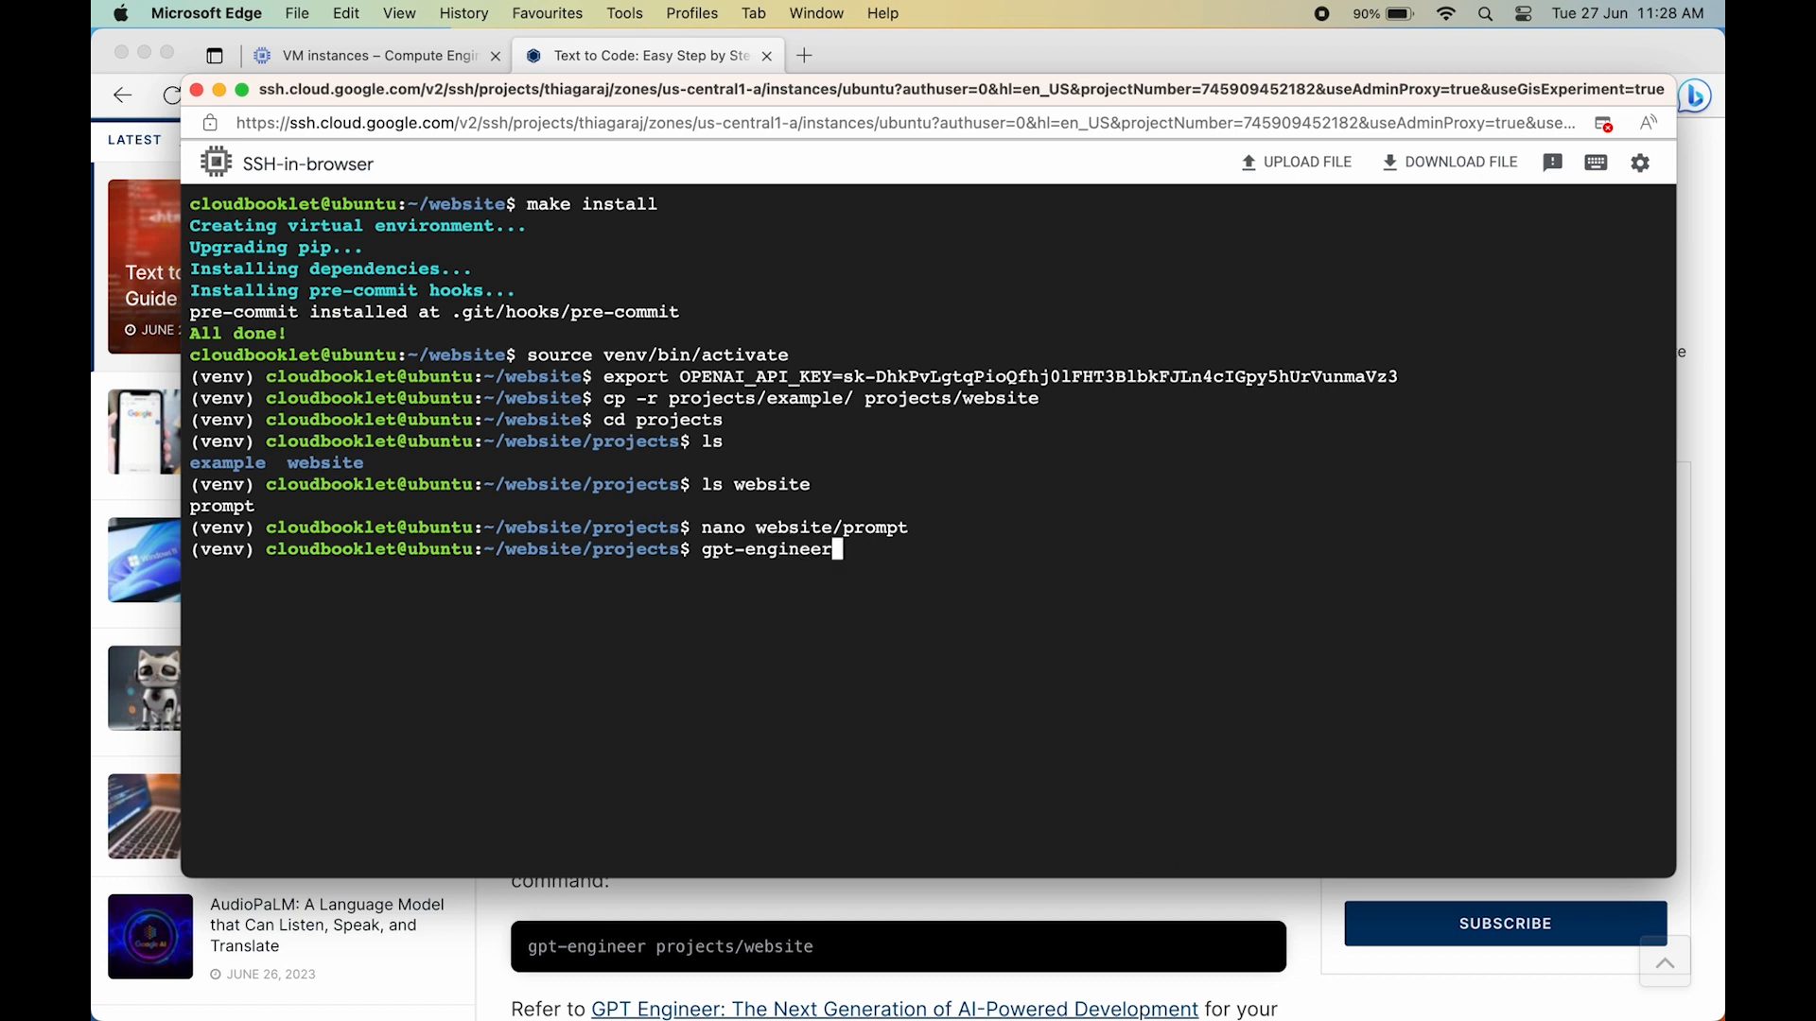
type("website")
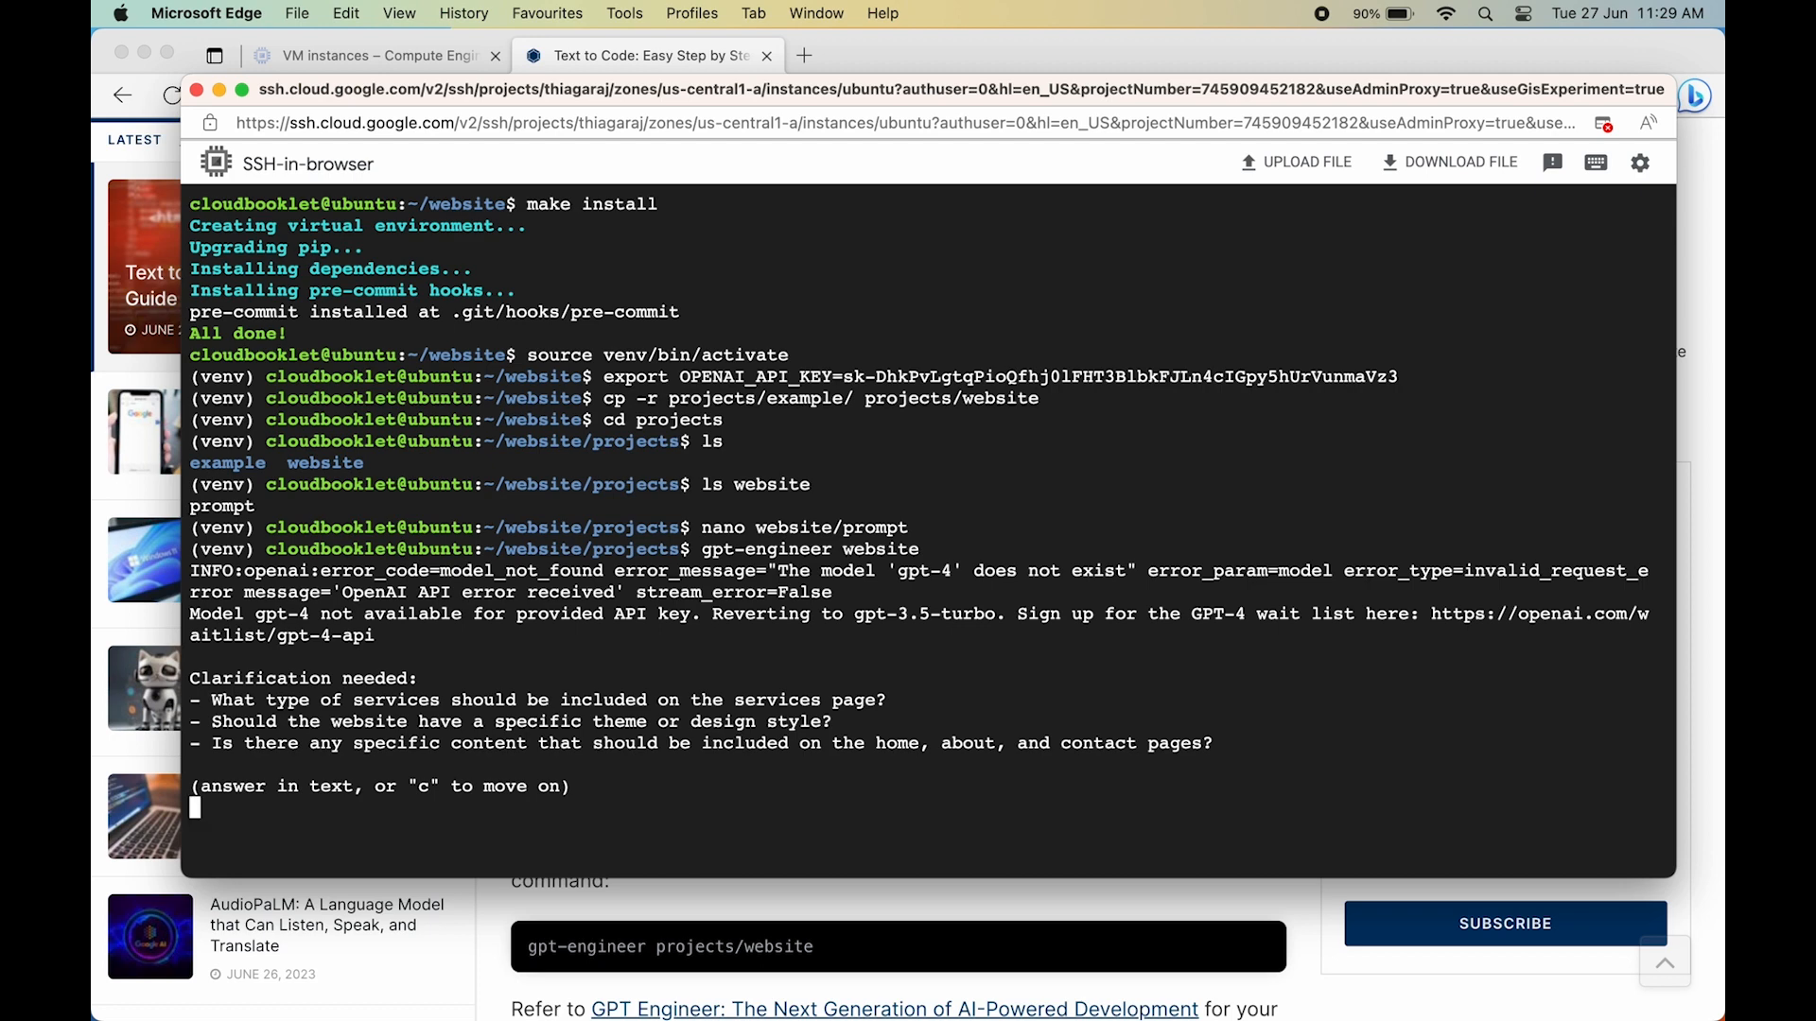
type("c")
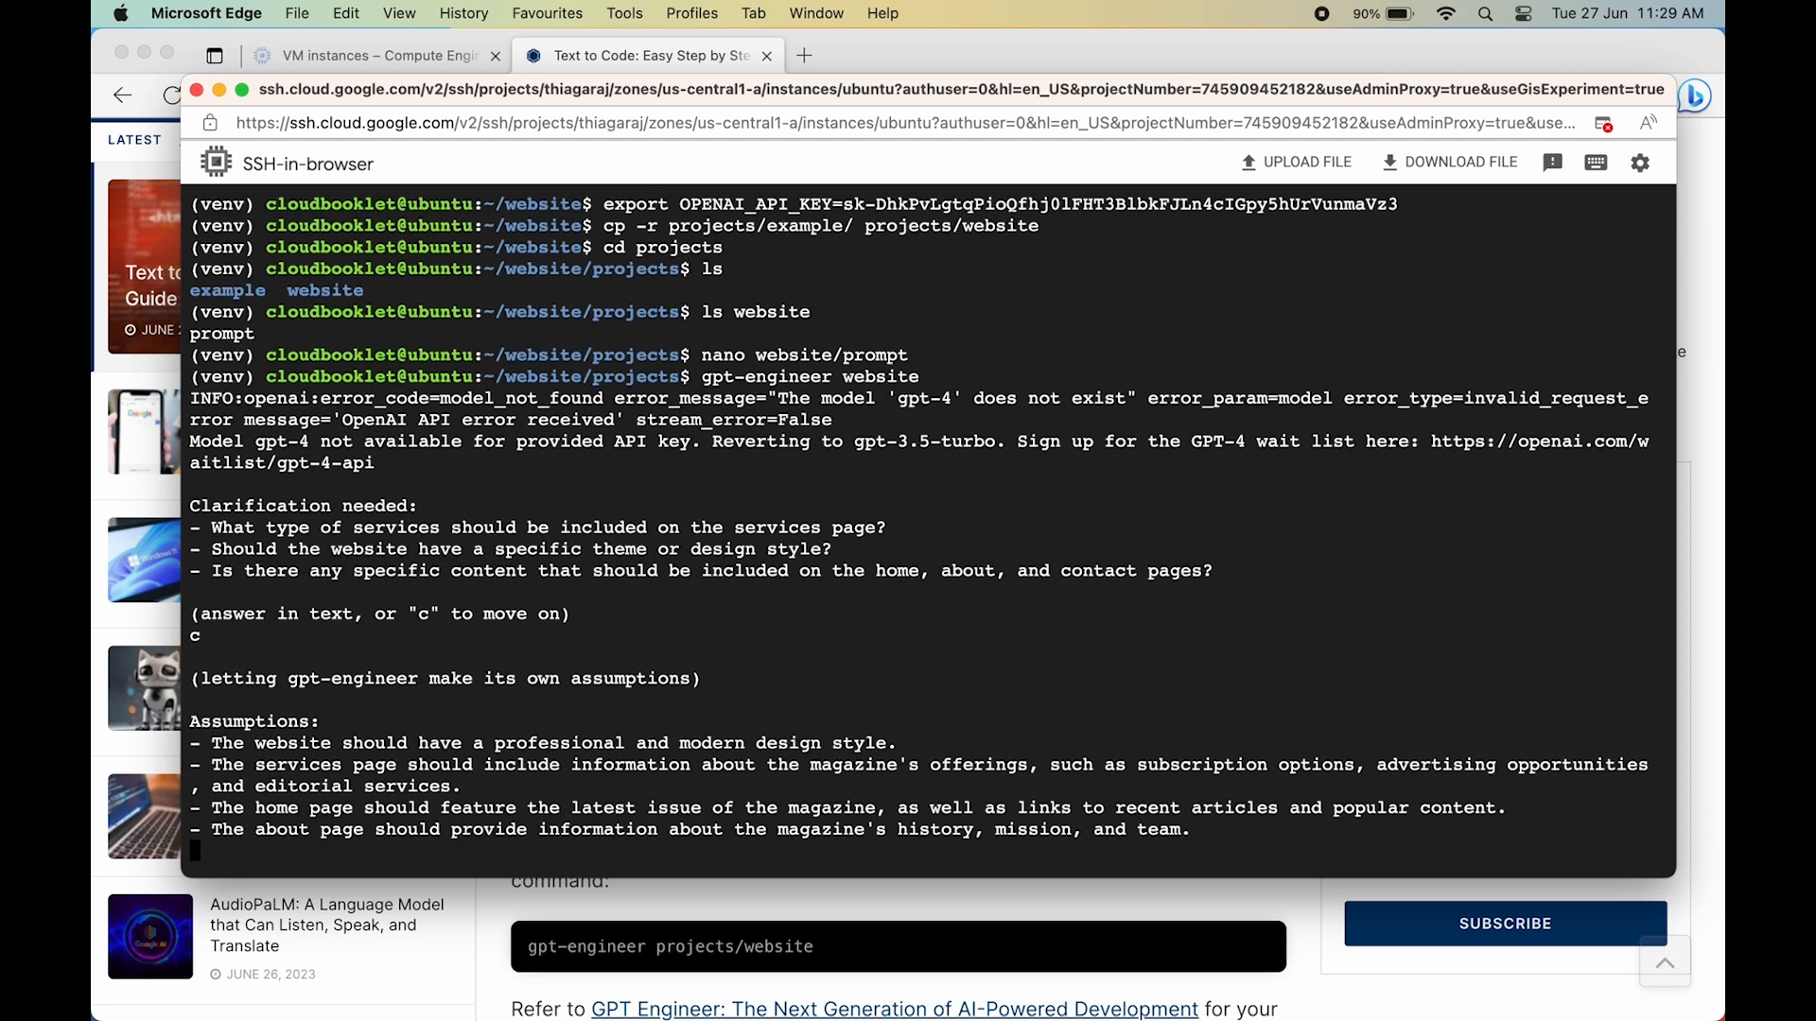
- Follow the generated Flask app and HTML template output as it scrolls by
scroll("down", 3)
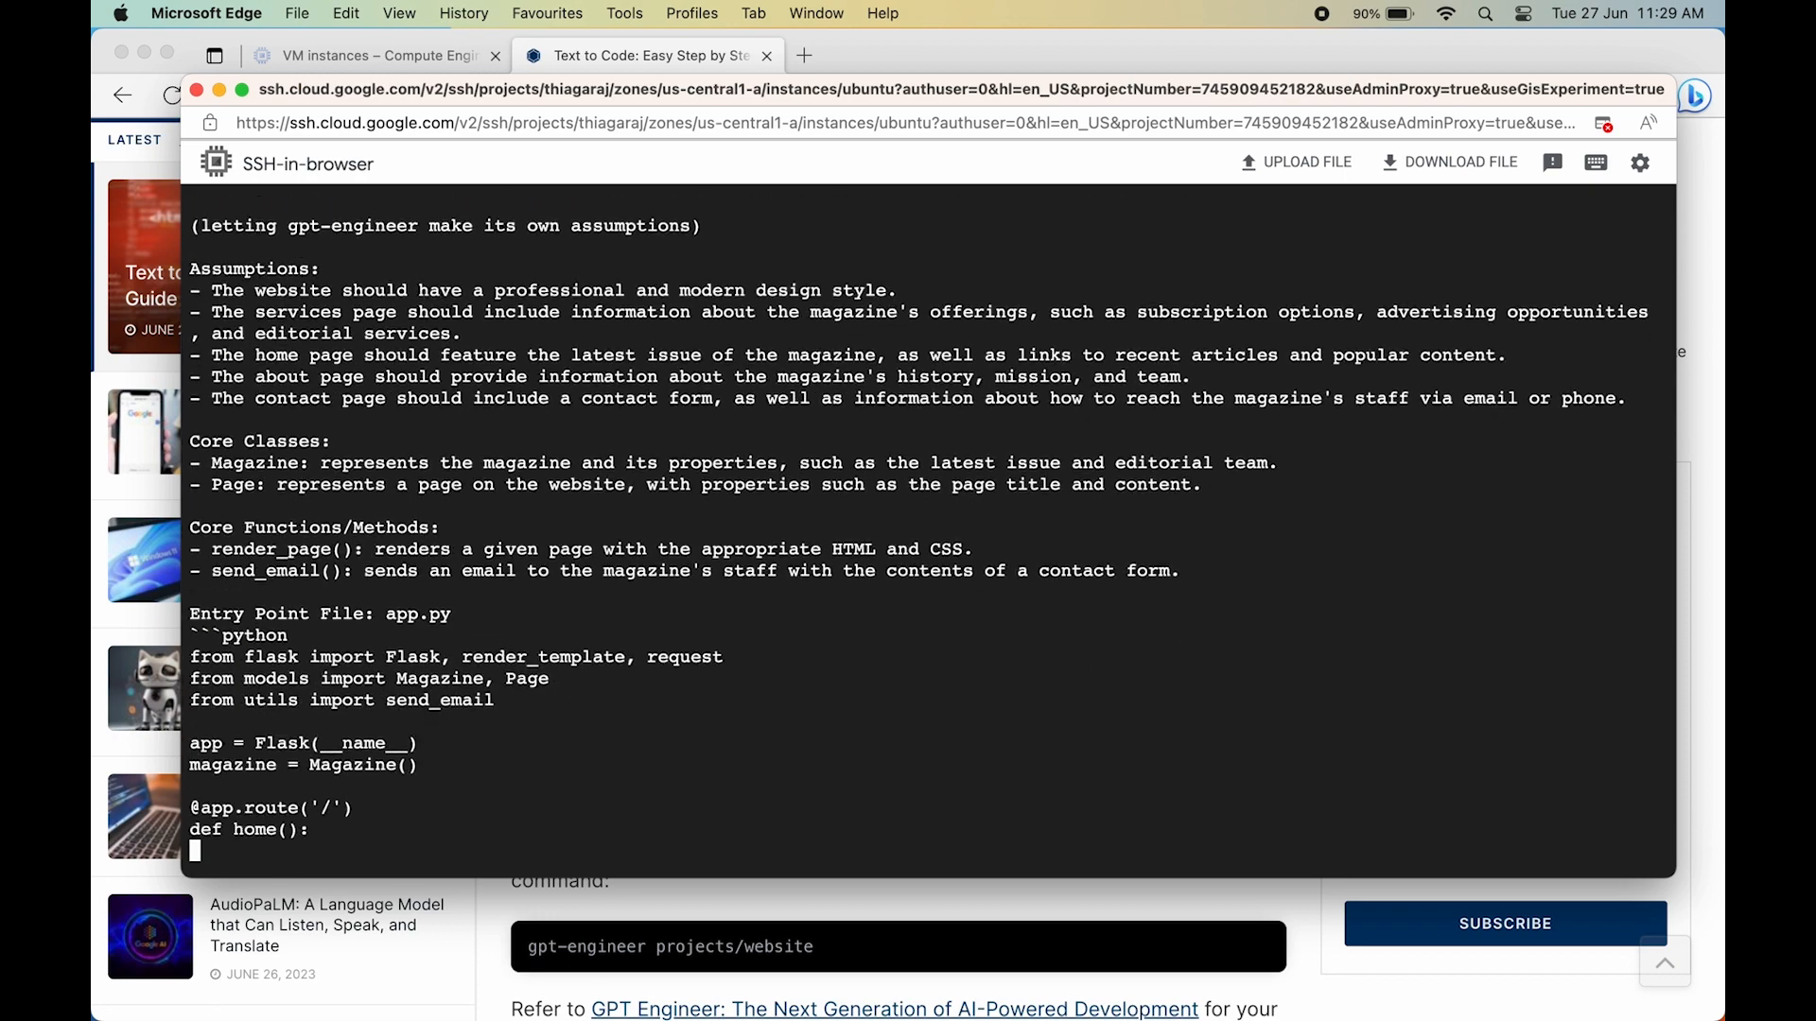
scroll("down", 3)
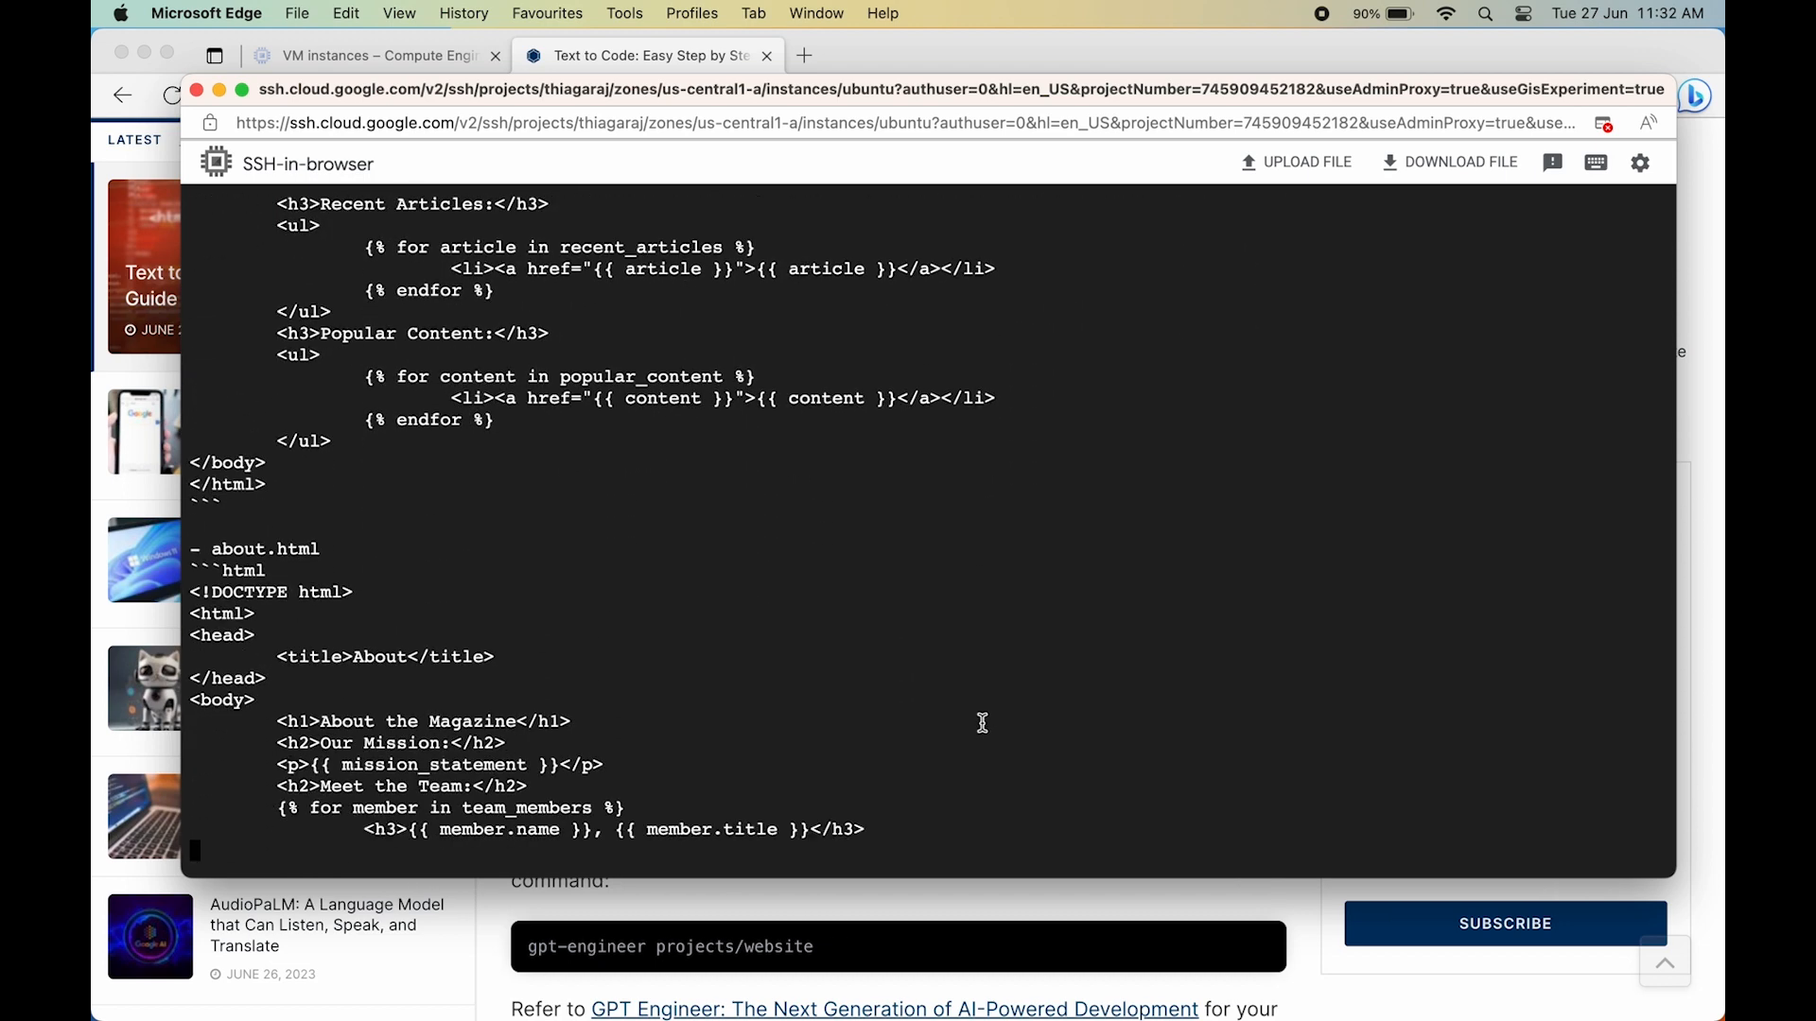
scroll("down", 3)
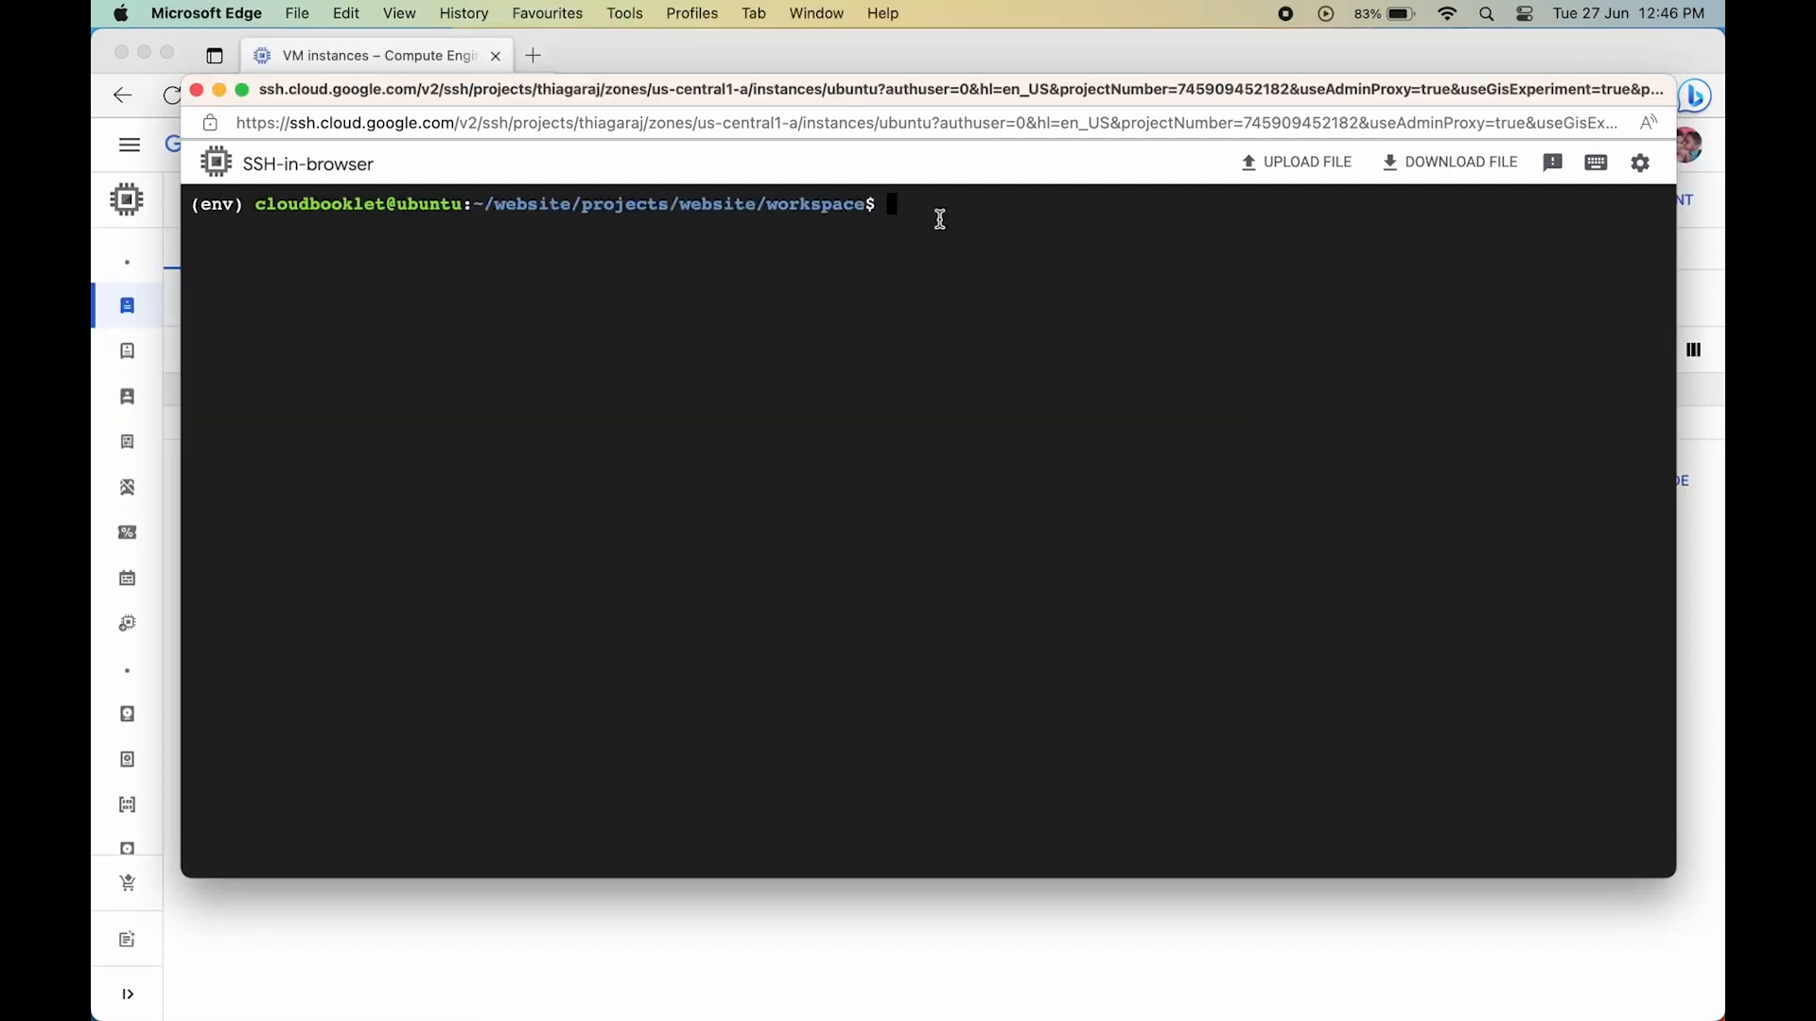
- List the generated files, start the site with flask run, stop it with Ctrl+C and exit
type("ls")
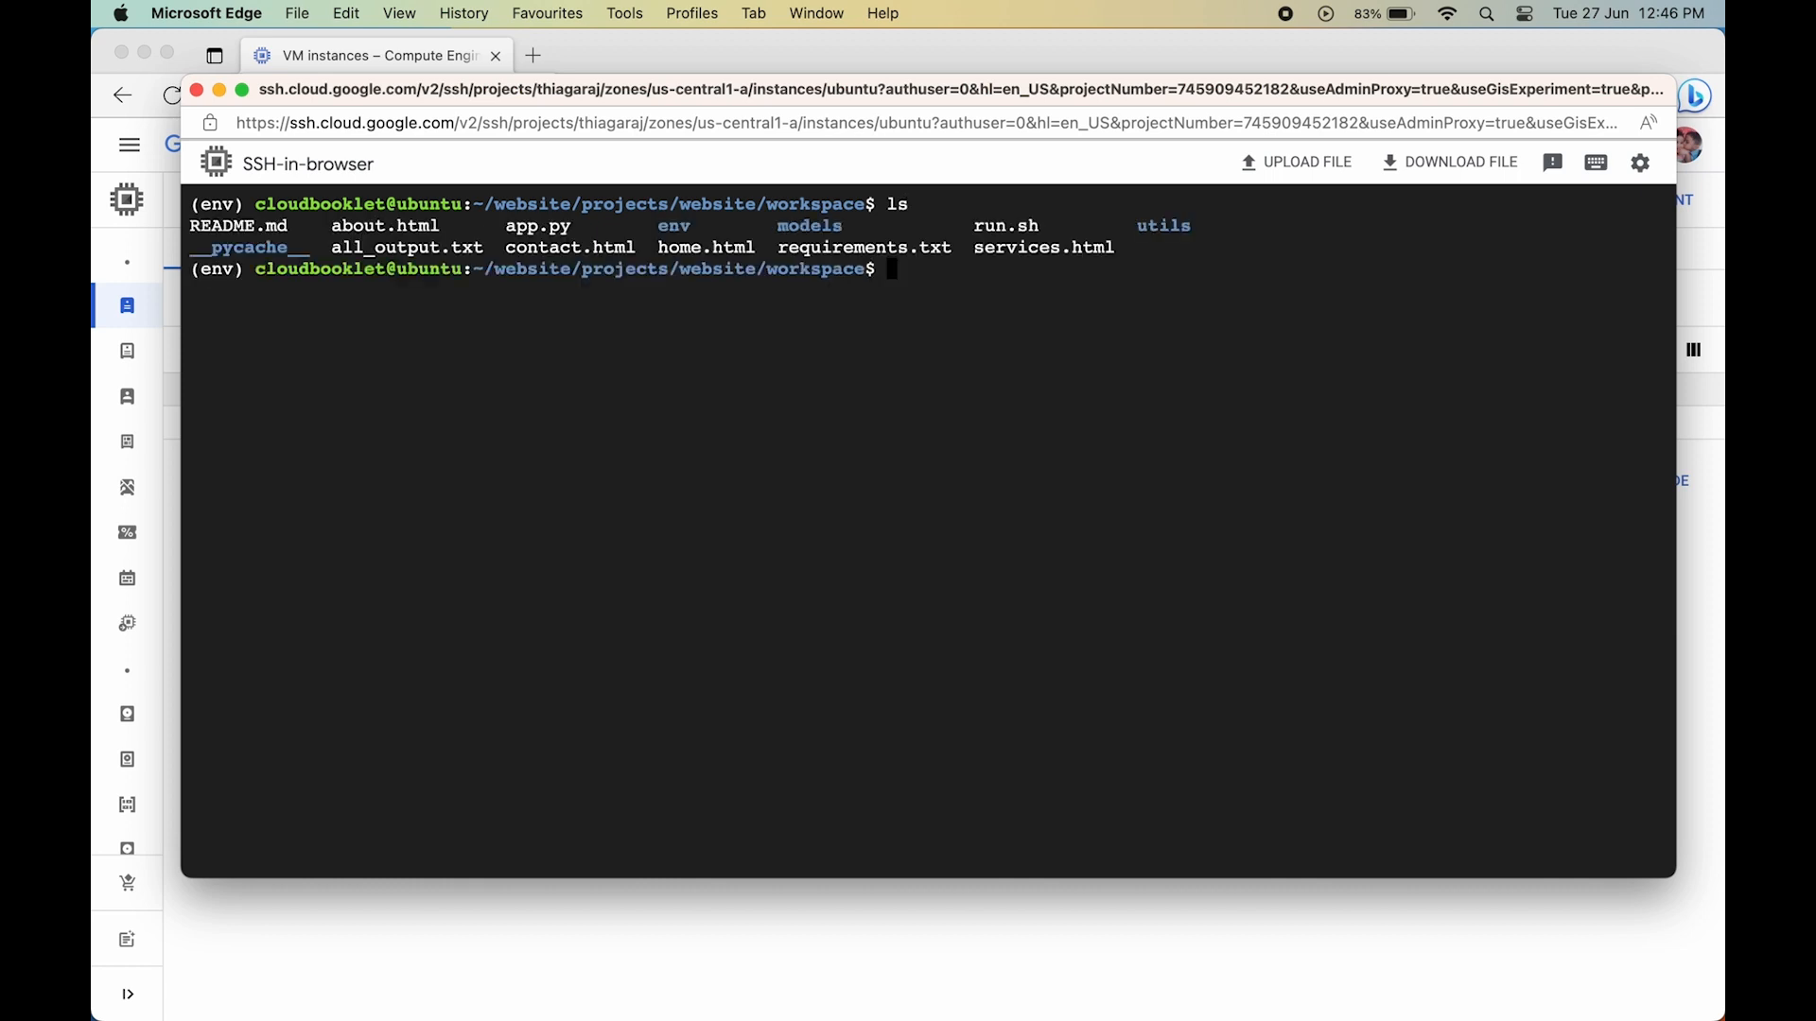
type("flask run")
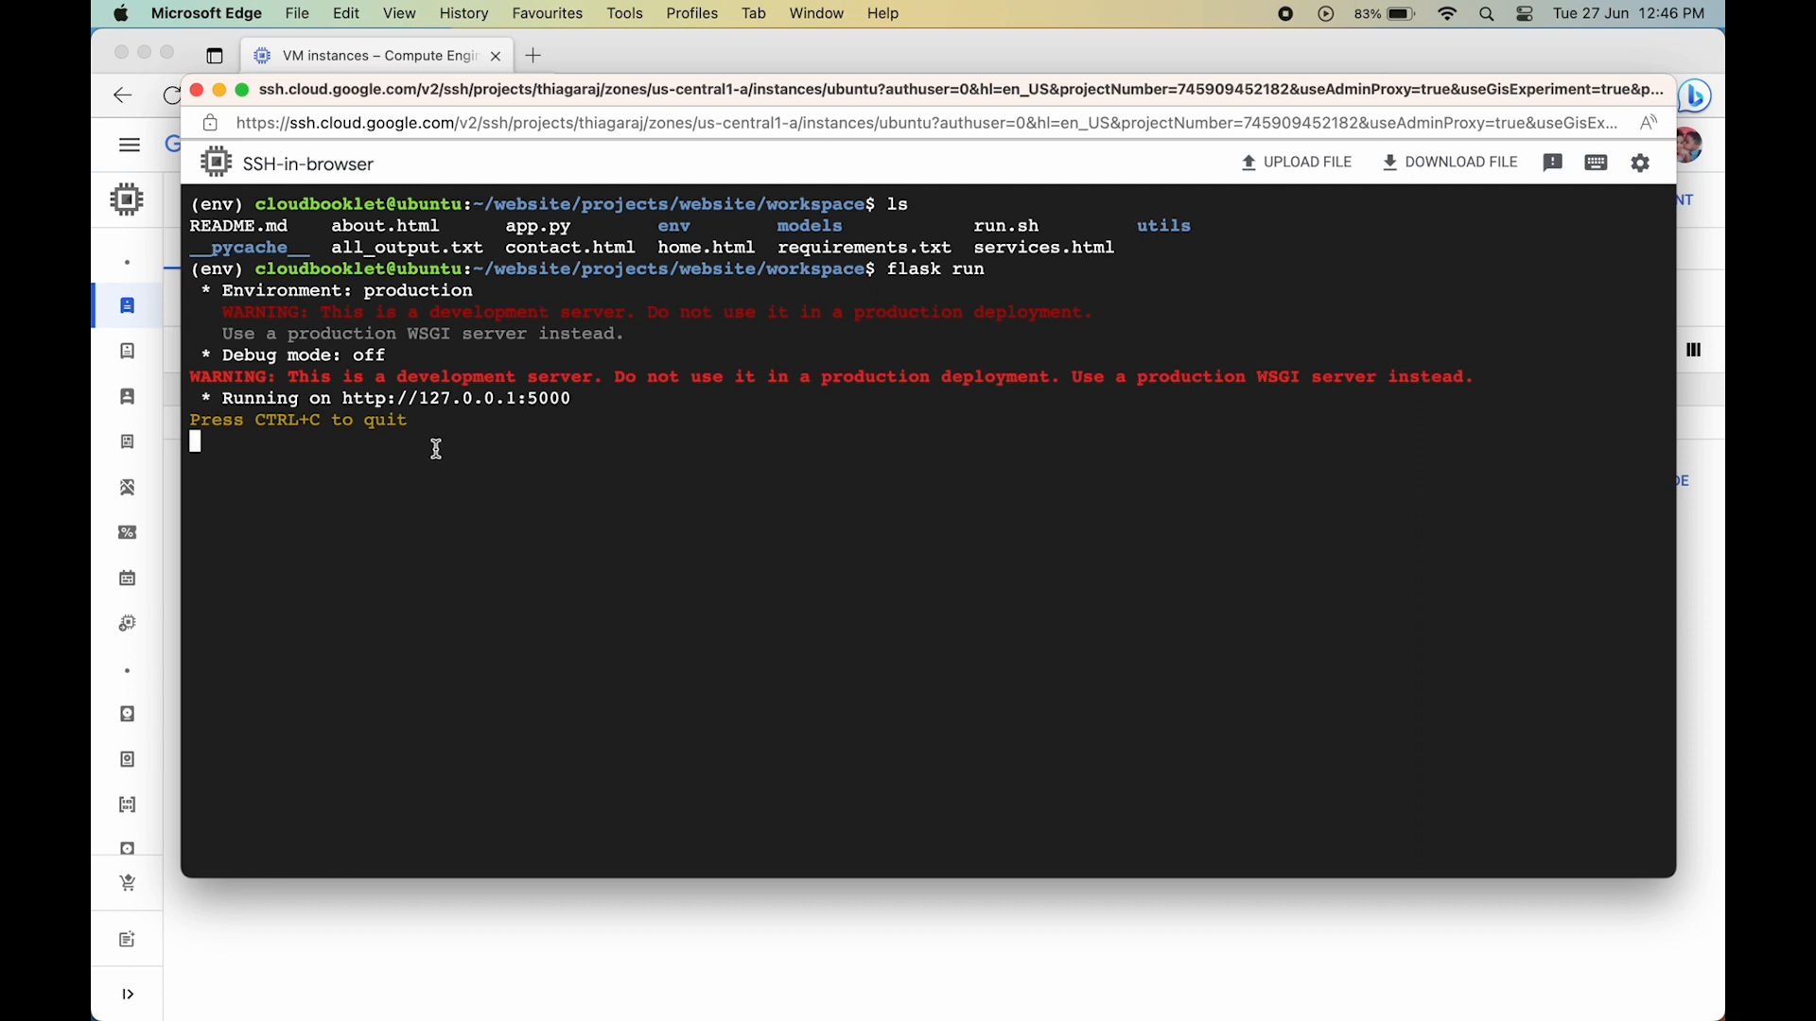
key("ctrl+c")
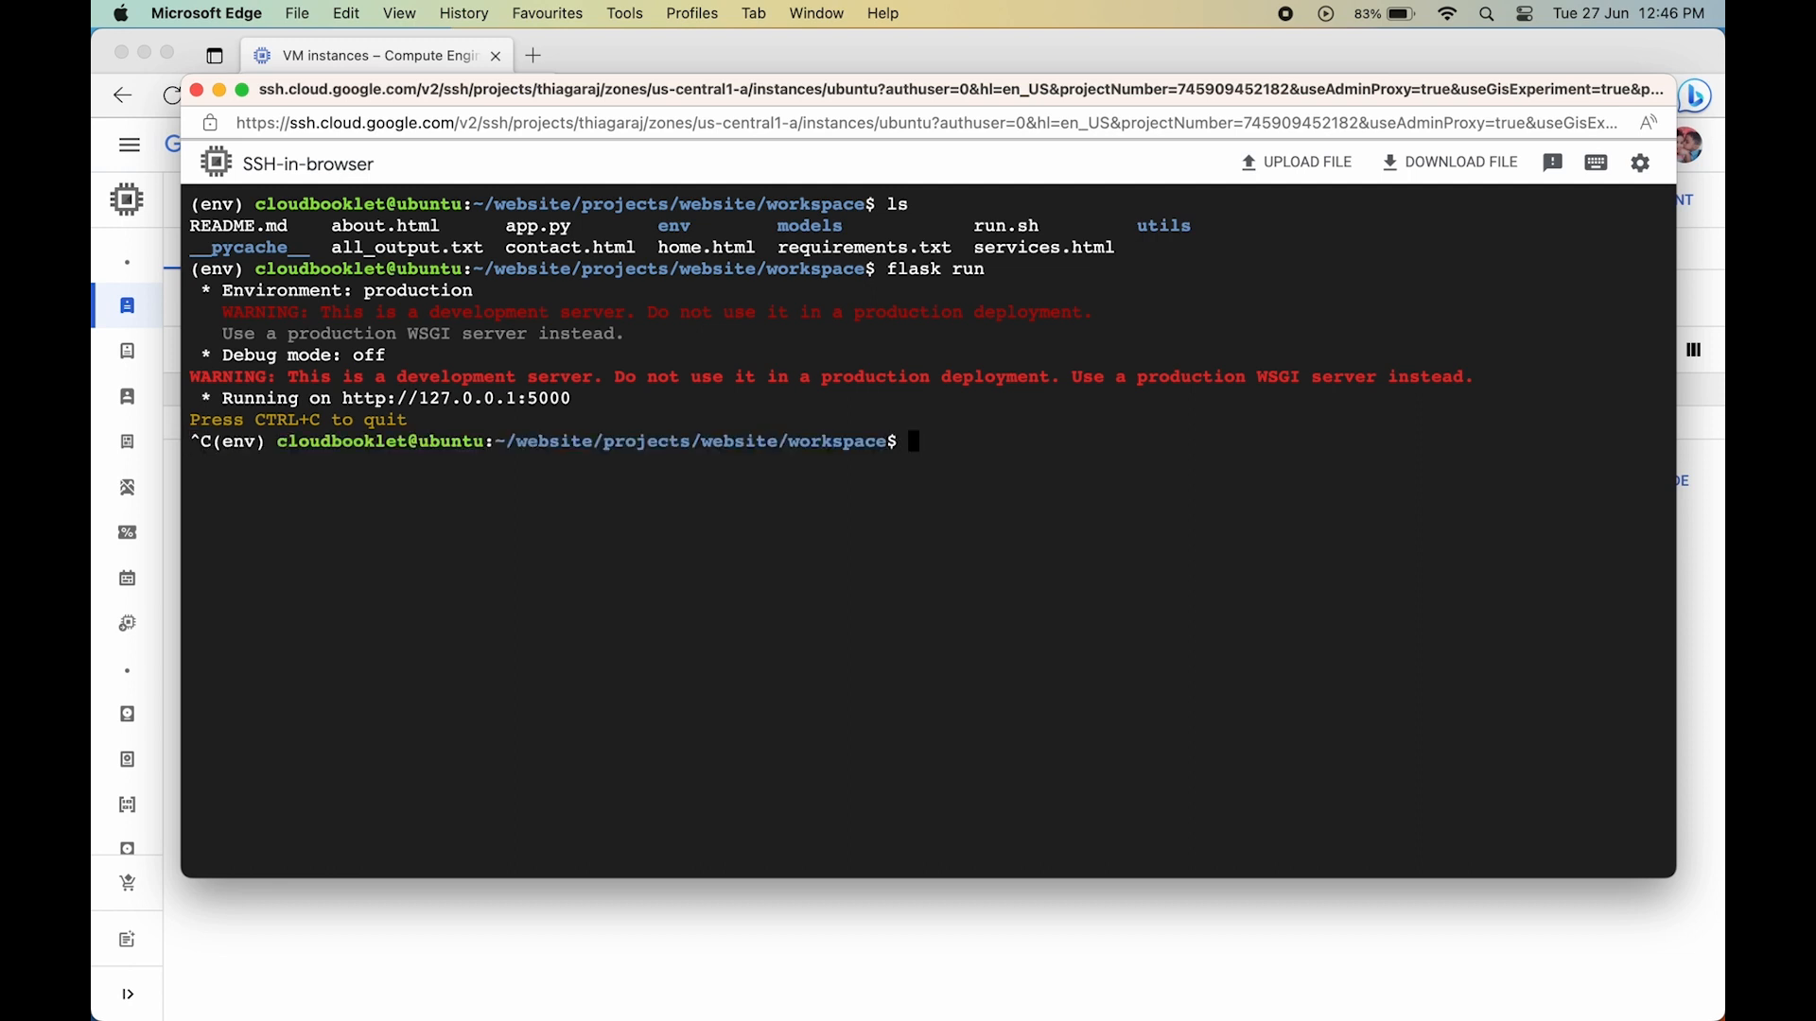
key("ctrl+c")
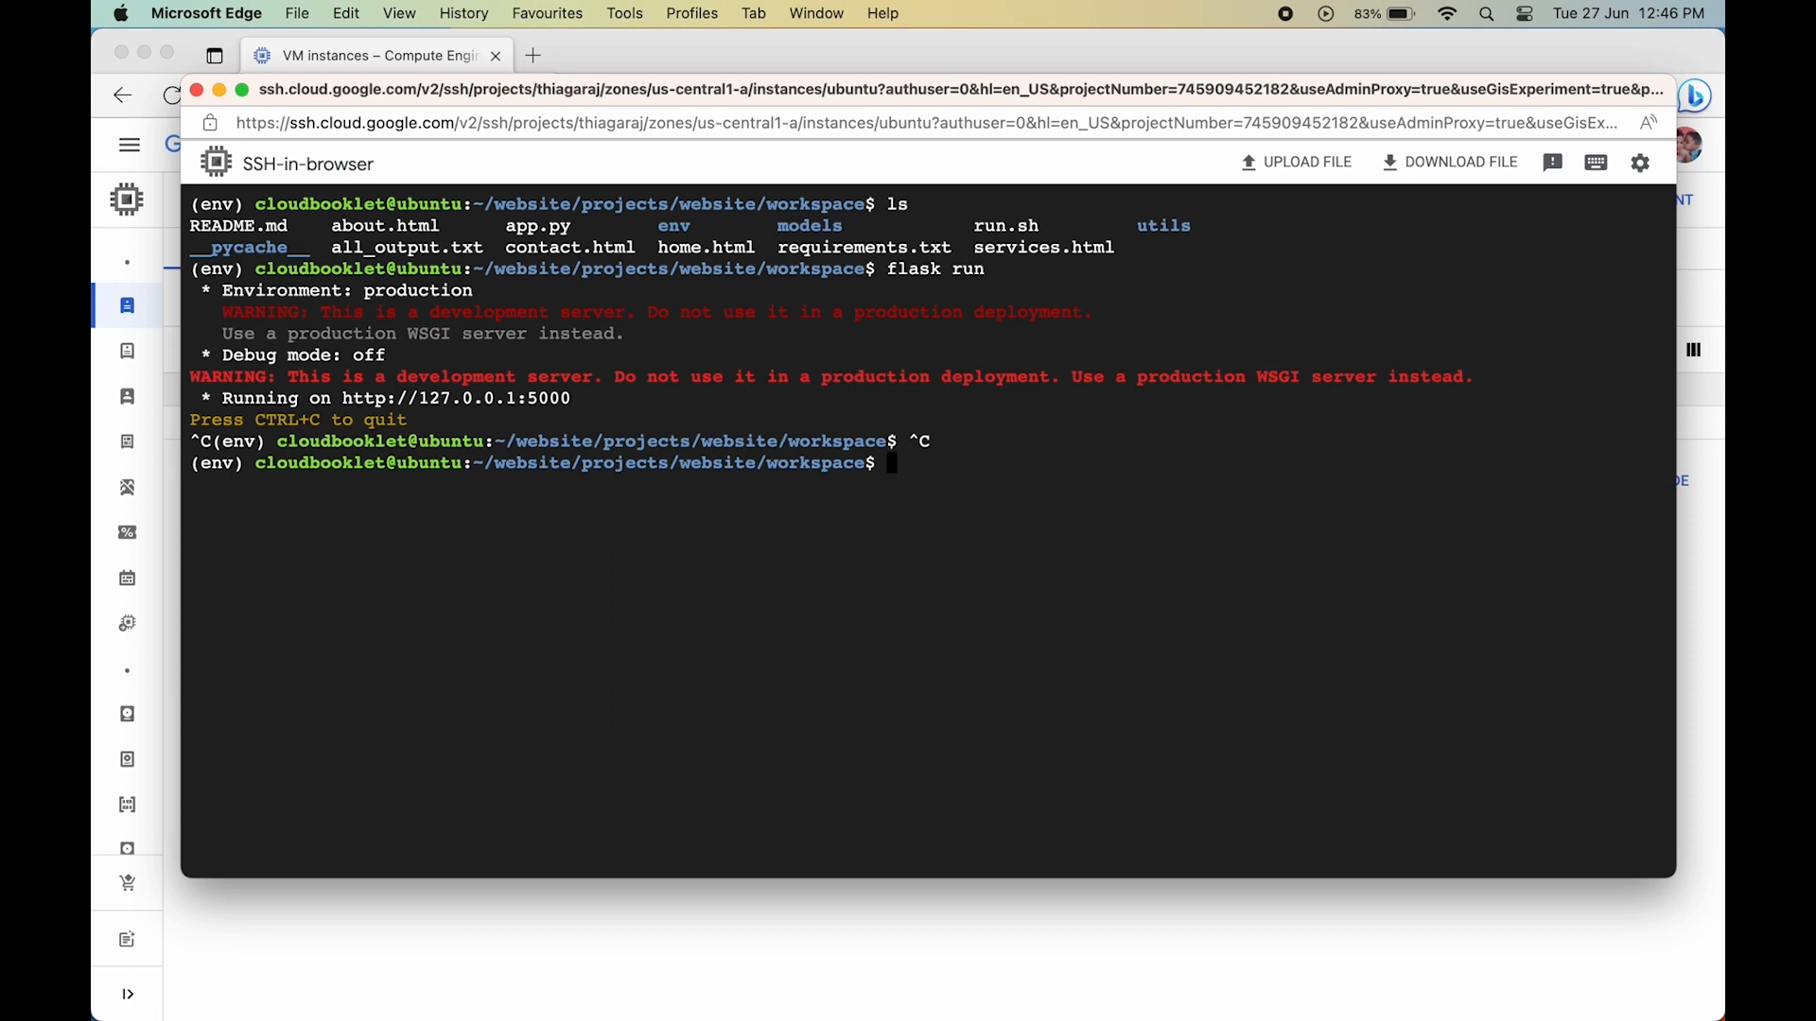
type("exit")
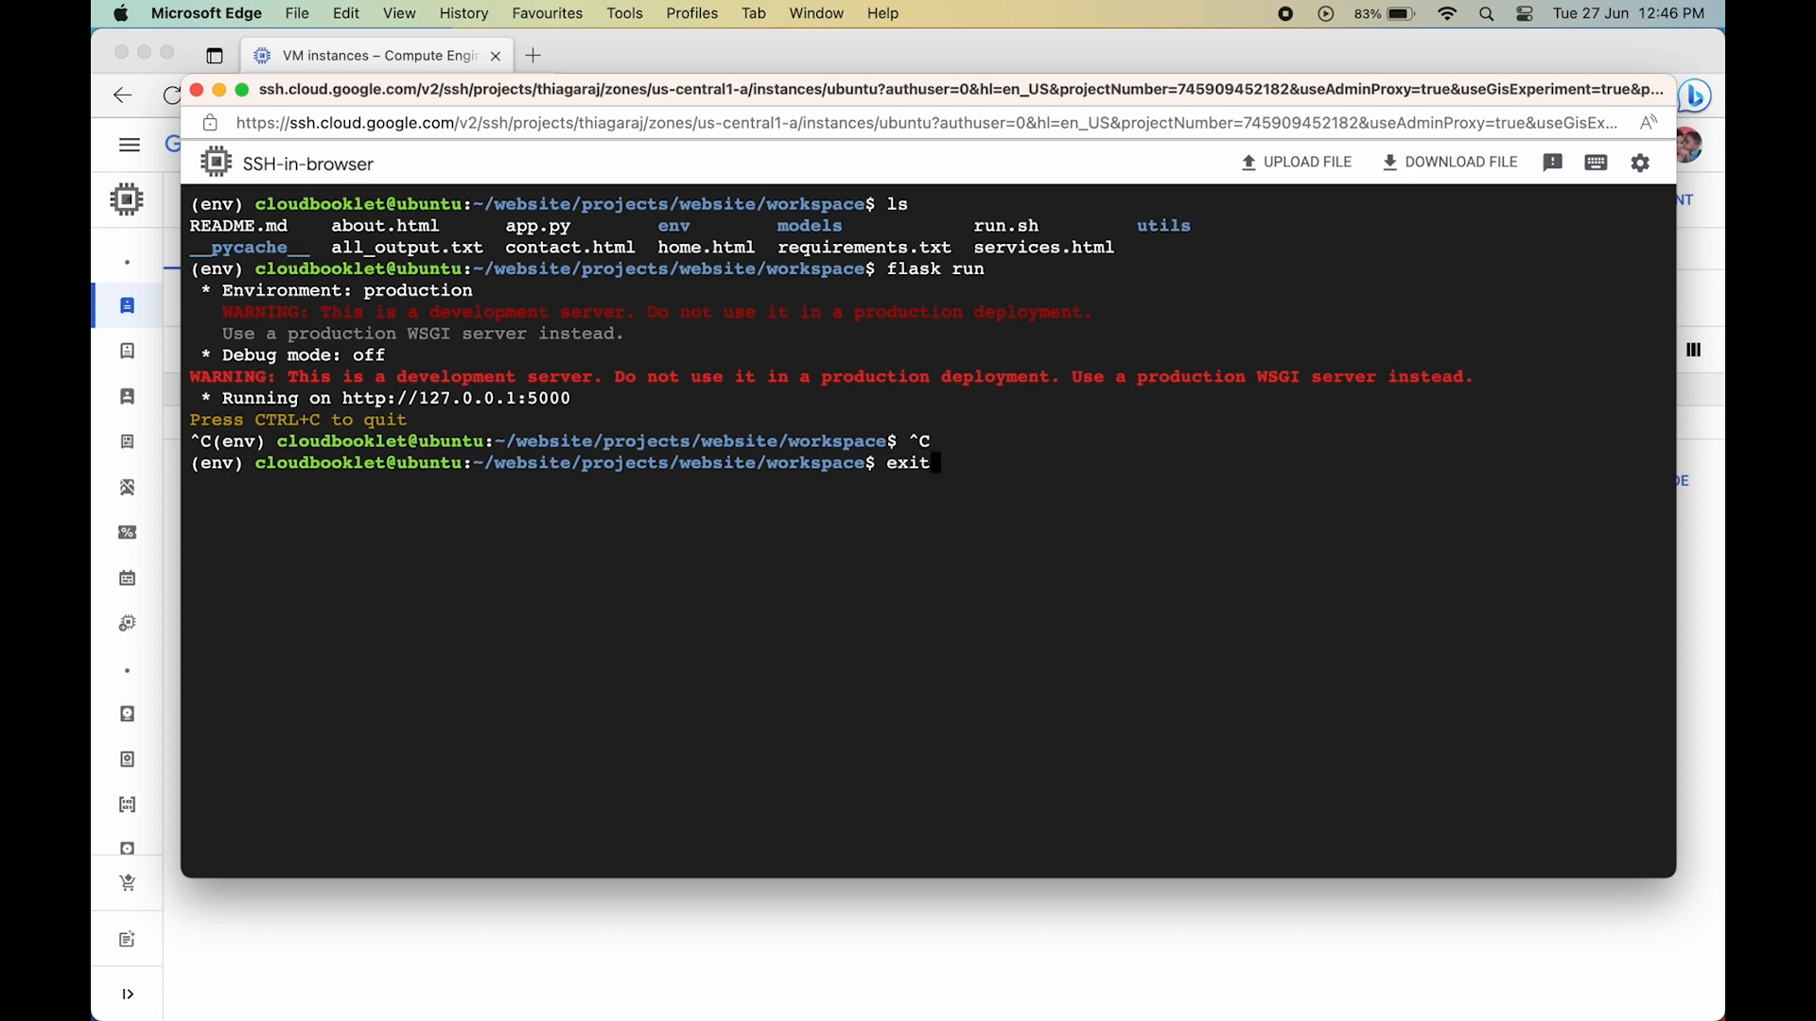